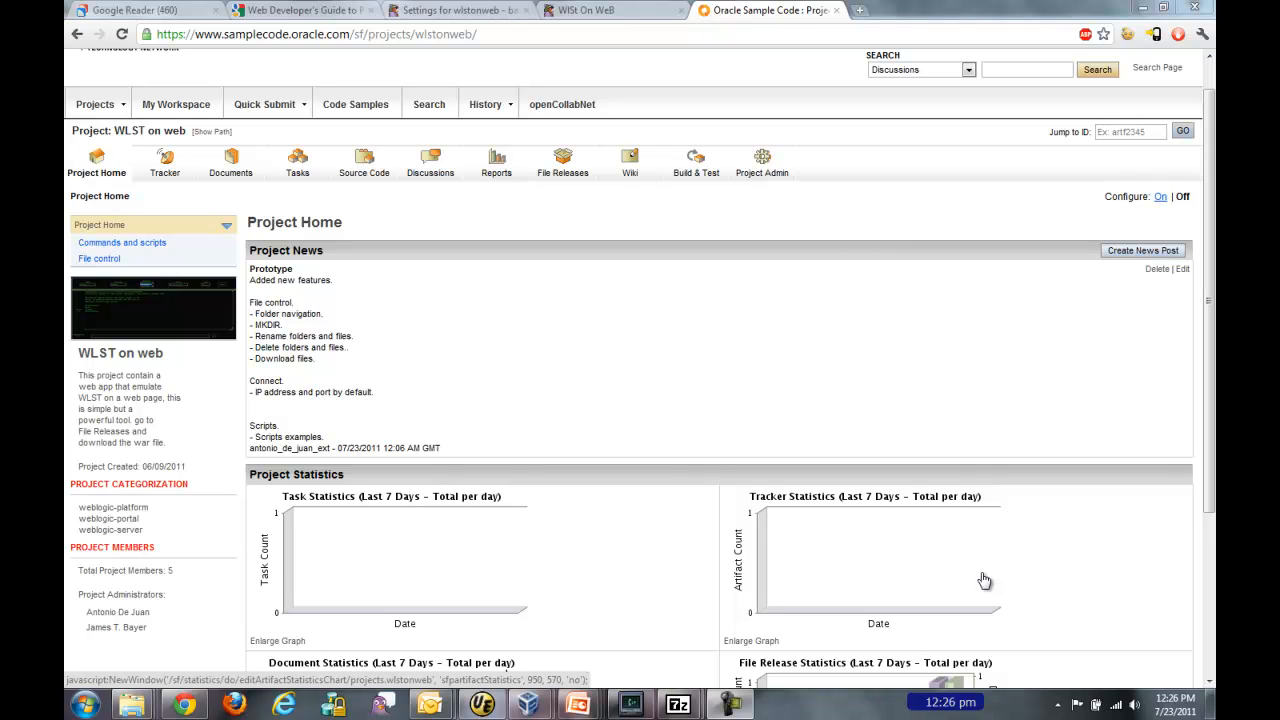
{"action": "mouse_move", "coordinate": [862, 420]}
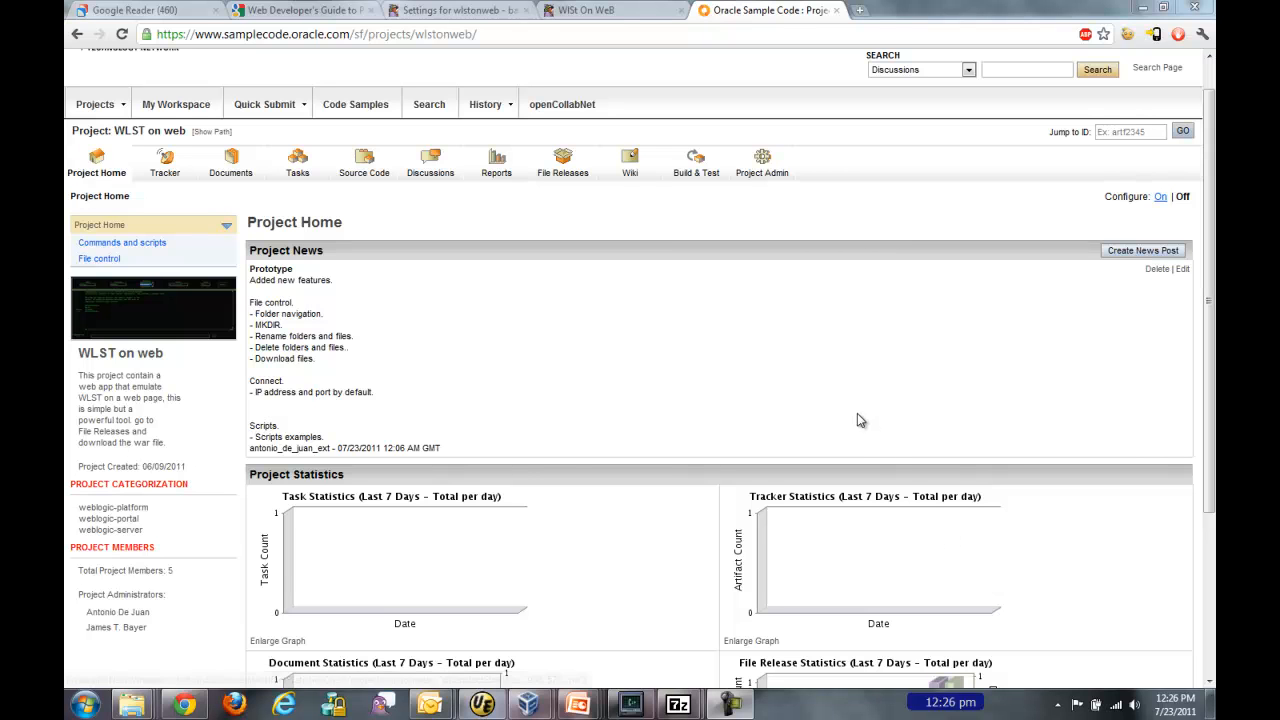
{"action": "mouse_move", "coordinate": [690, 318]}
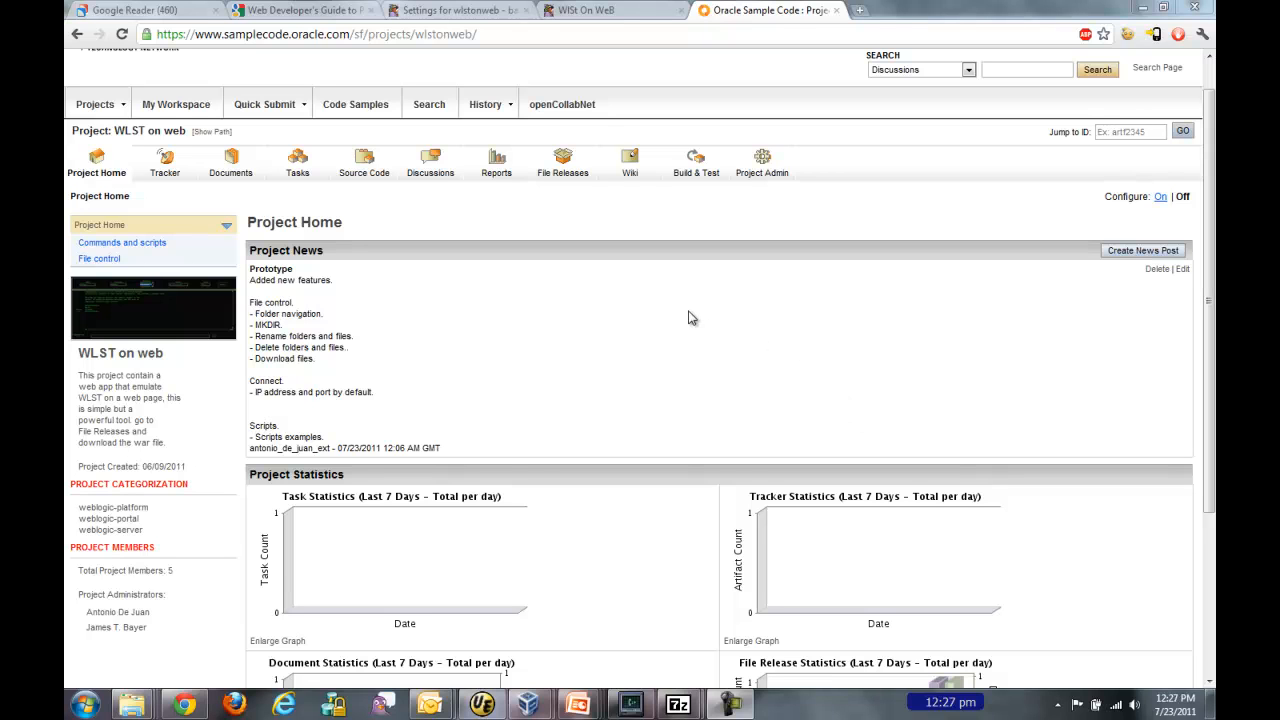
{"action": "mouse_move", "coordinate": [686, 318]}
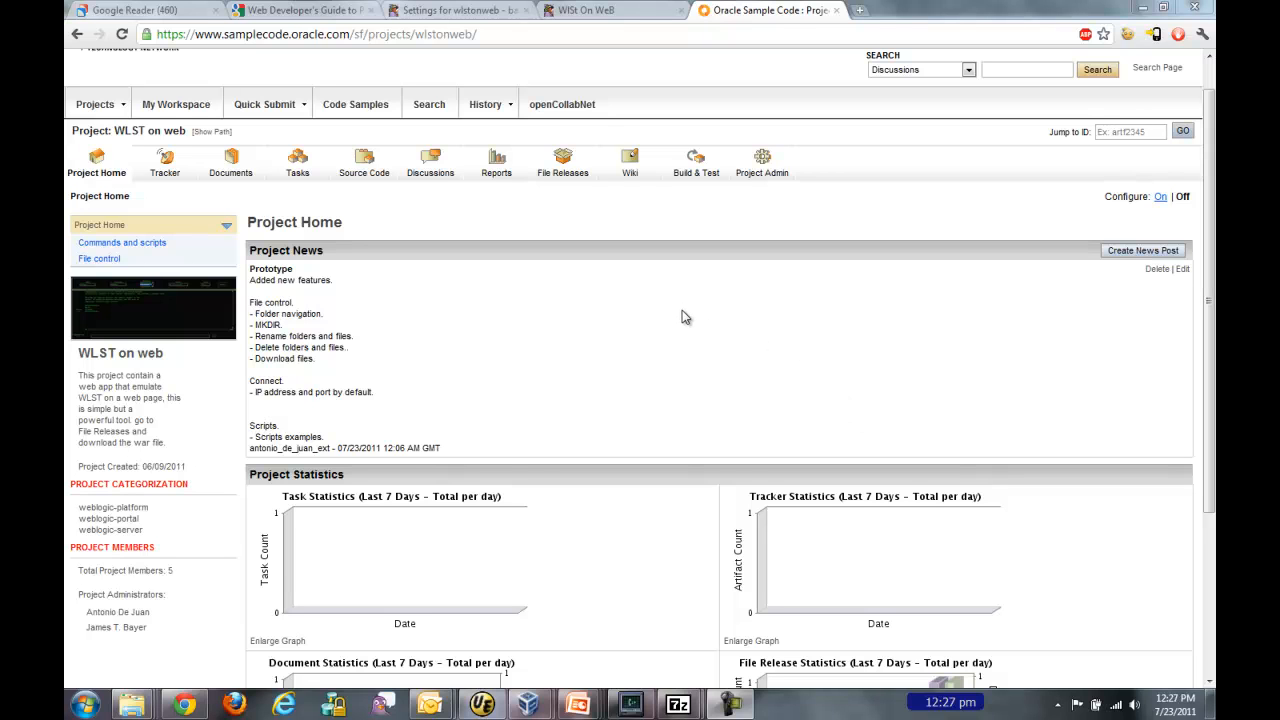
{"action": "mouse_move", "coordinate": [668, 316]}
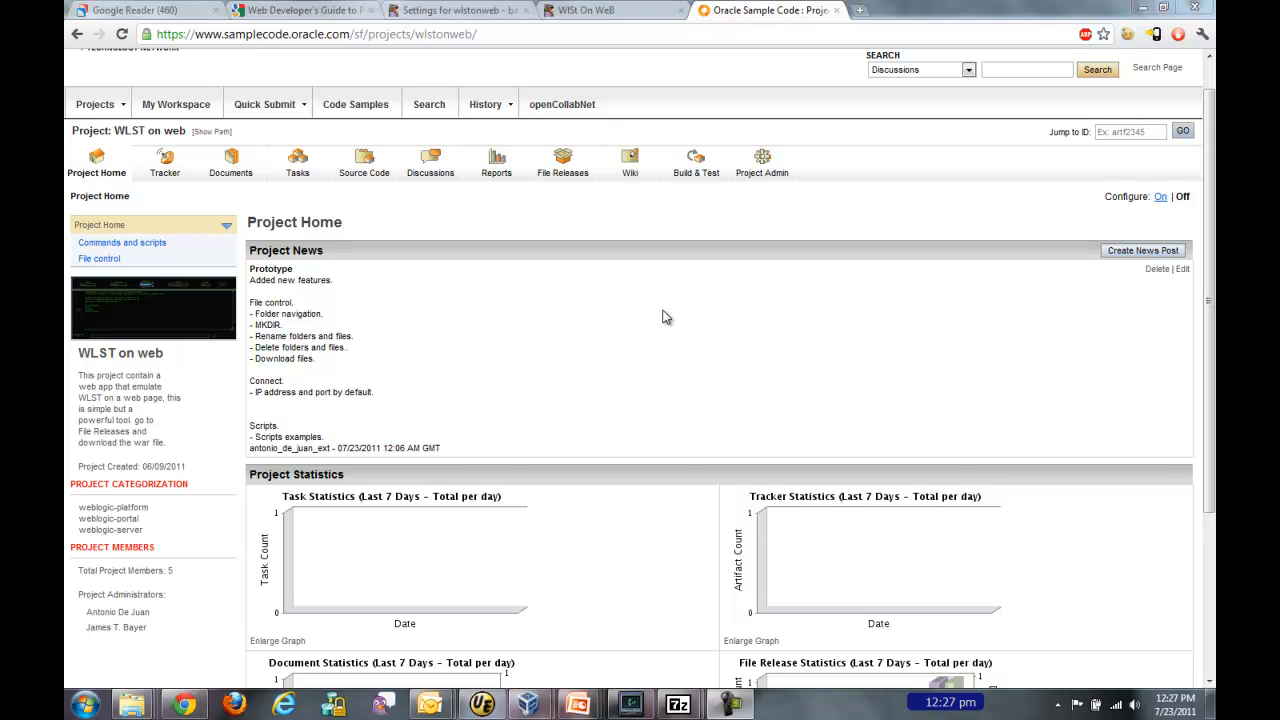
{"action": "mouse_move", "coordinate": [370, 300]}
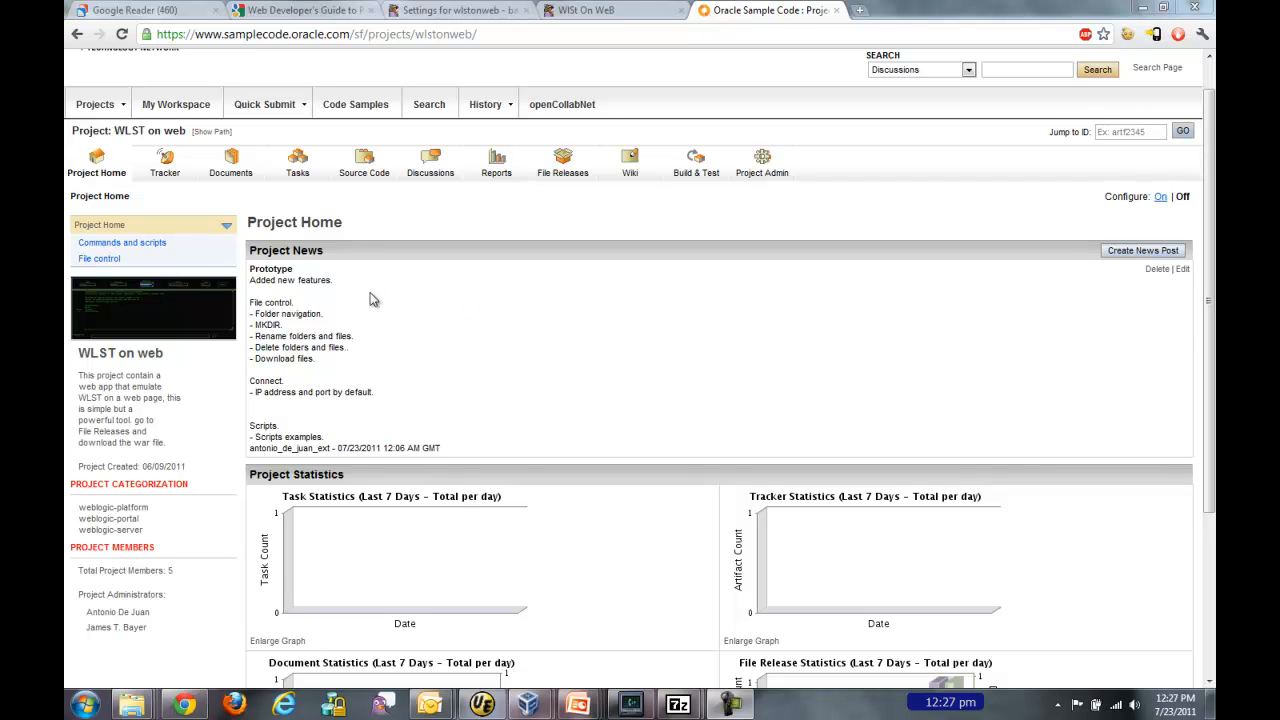
{"action": "mouse_move", "coordinate": [154, 110]}
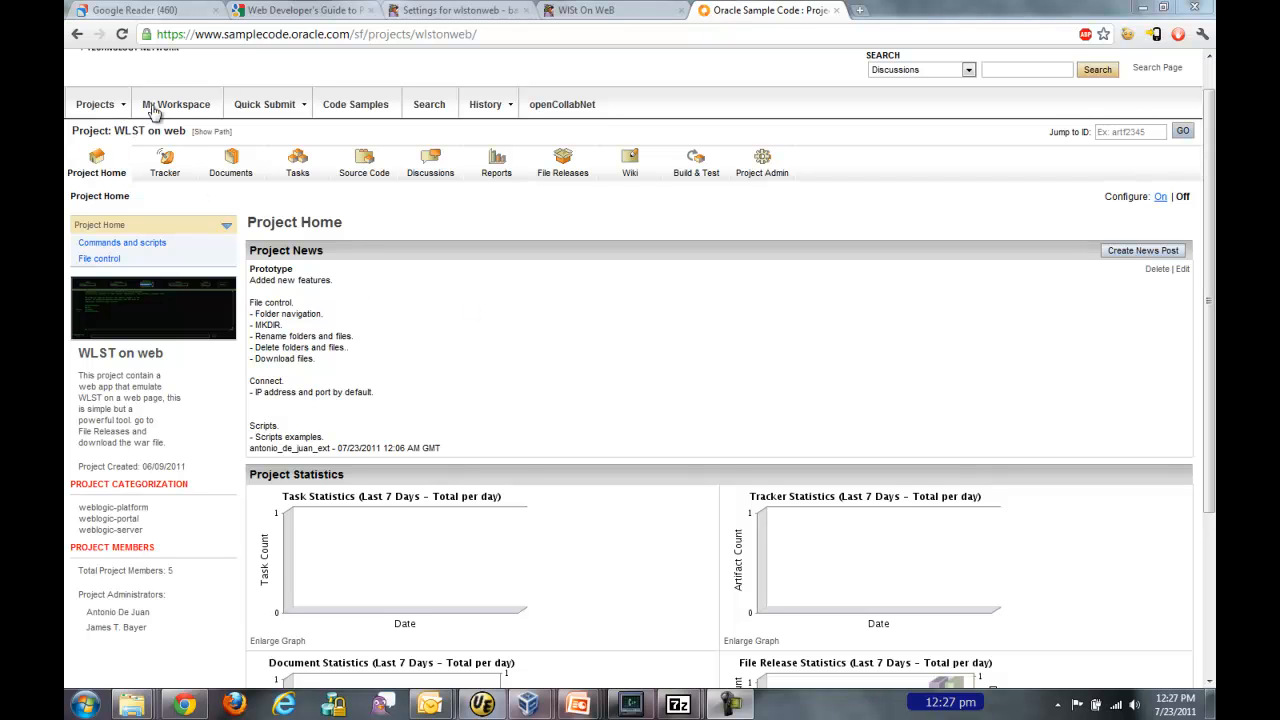
{"action": "mouse_move", "coordinate": [396, 40]}
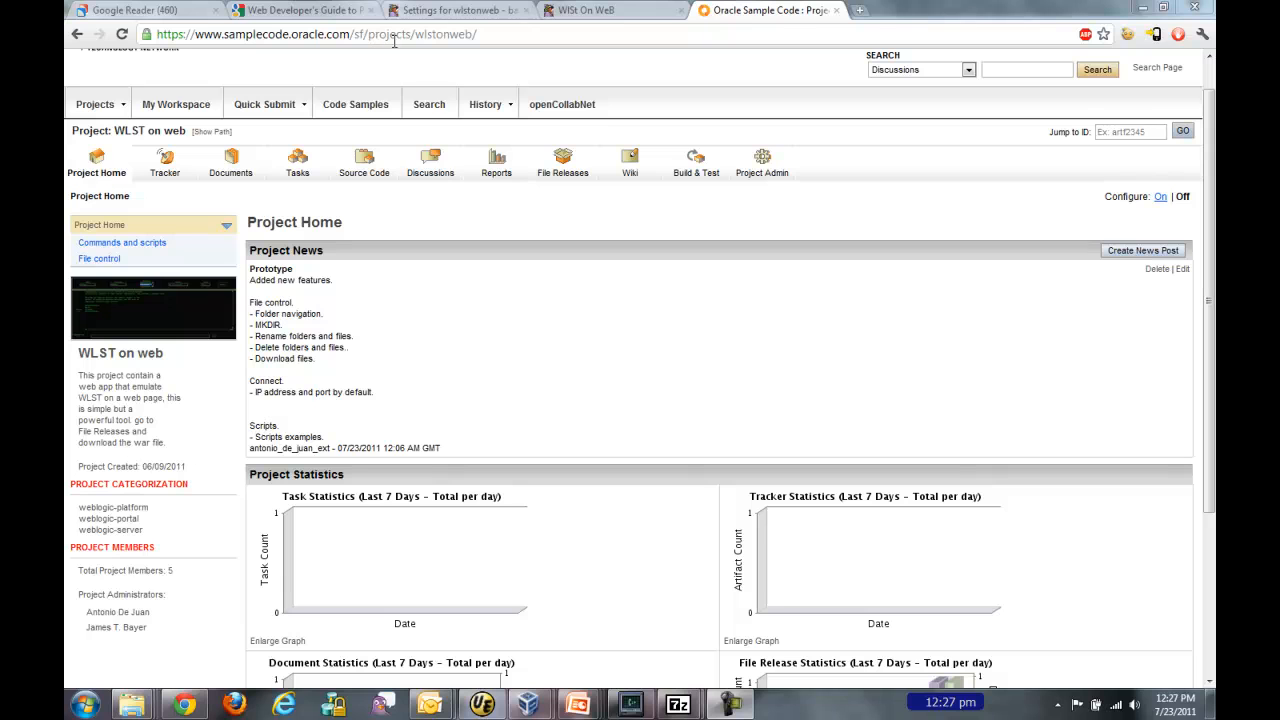
{"action": "mouse_move", "coordinate": [428, 308]}
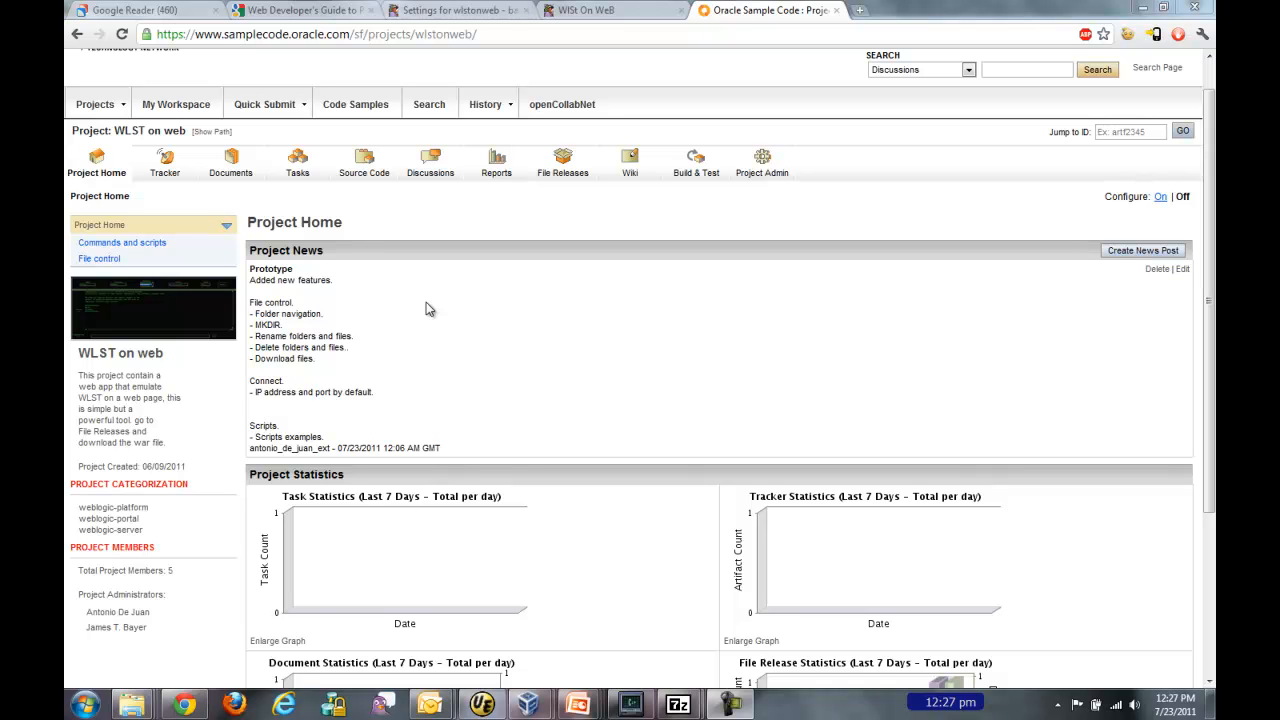
{"action": "mouse_move", "coordinate": [72, 360]}
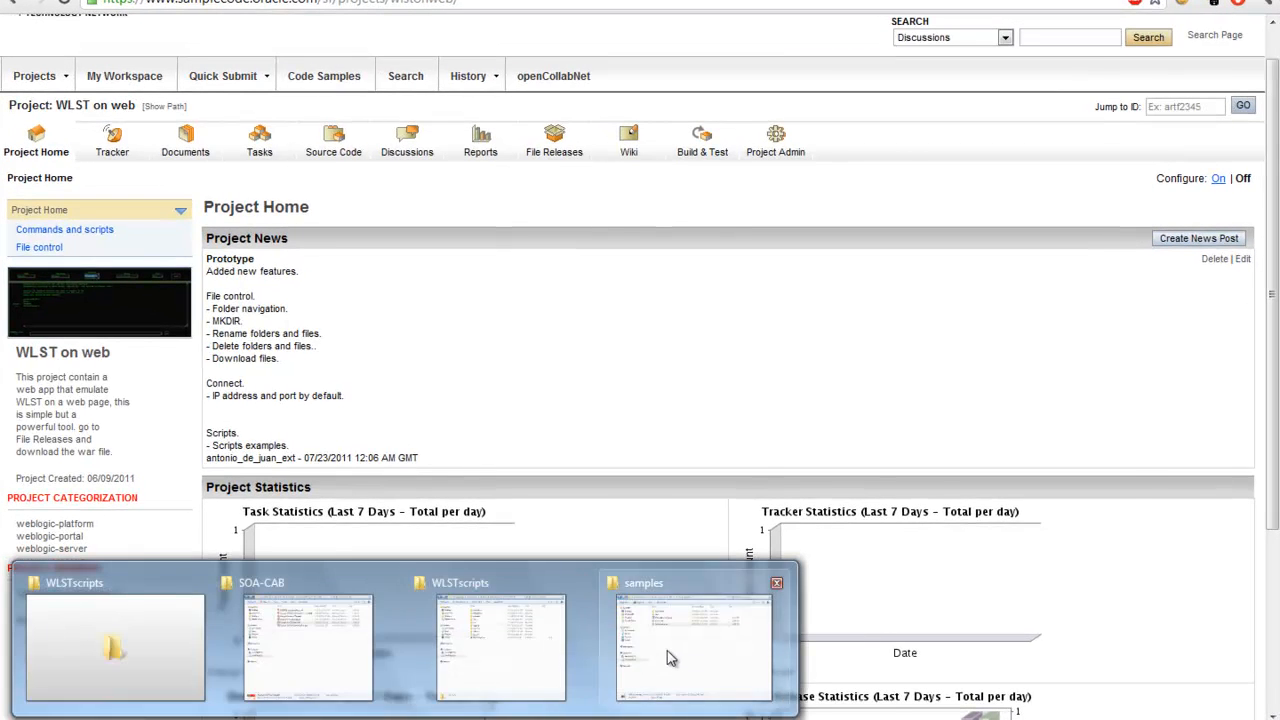
- Launch the deployed wlstonweb application from the Administration Console's deployment test point
{"action": "left_click", "coordinate": [692, 640]}
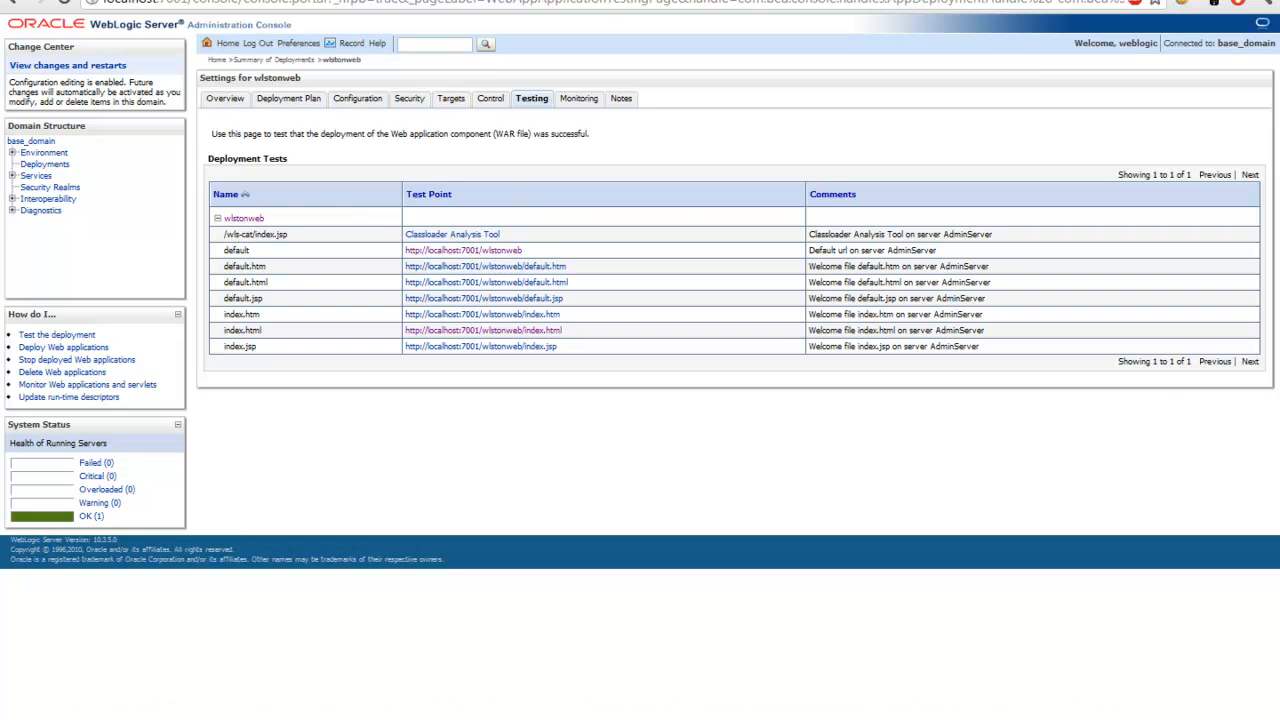
{"action": "left_click", "coordinate": [484, 330]}
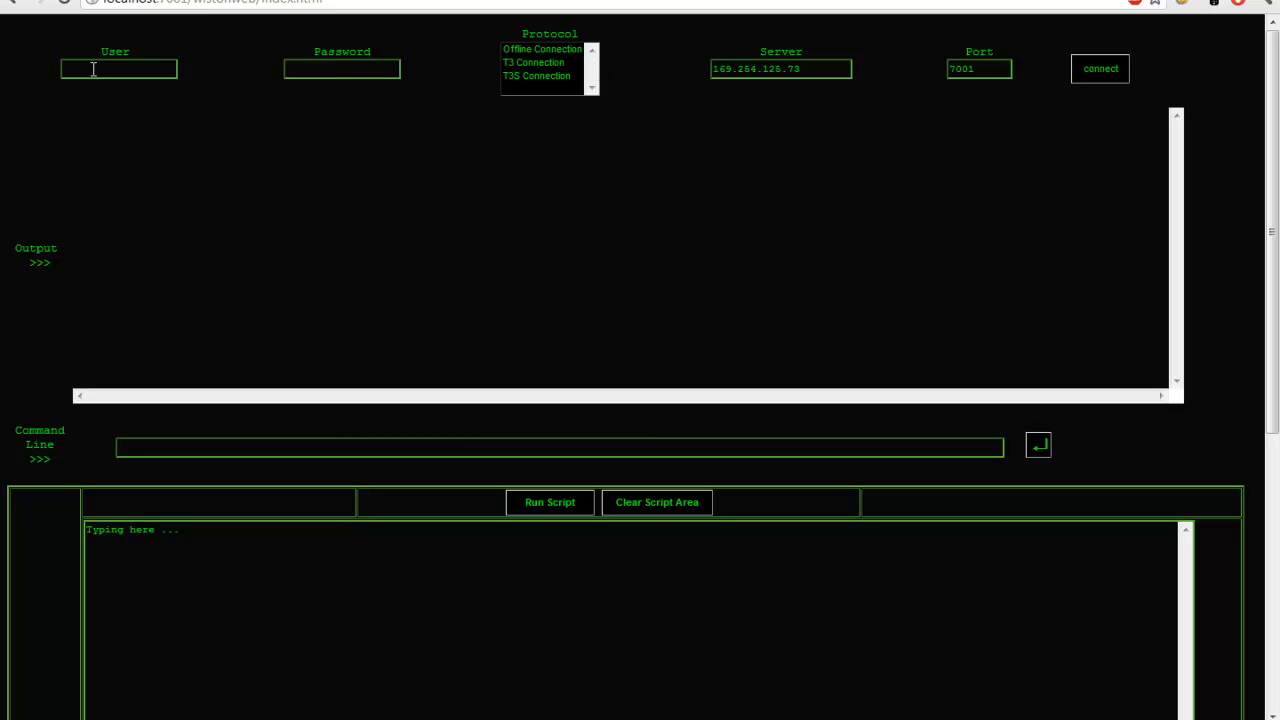
- Connect as weblogic over a T3 connection to localhost on port 7001
{"action": "type", "text": "weblogic"}
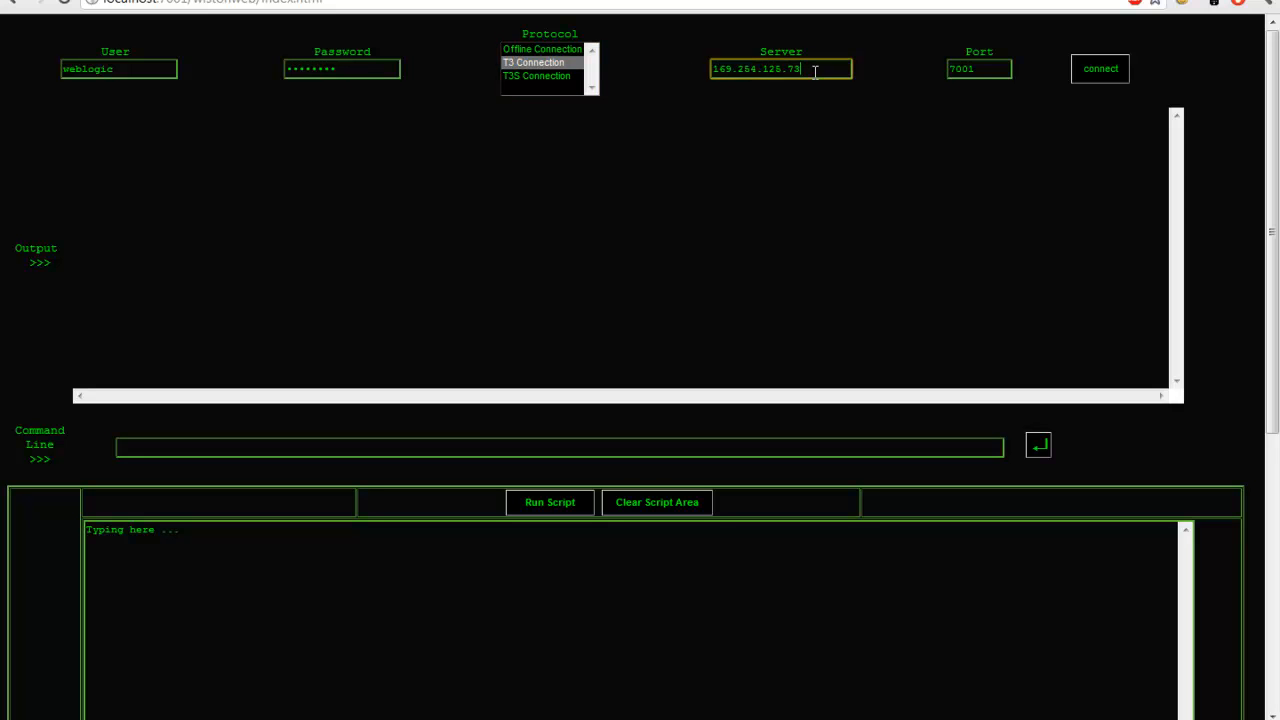
{"action": "type", "text": "localhost"}
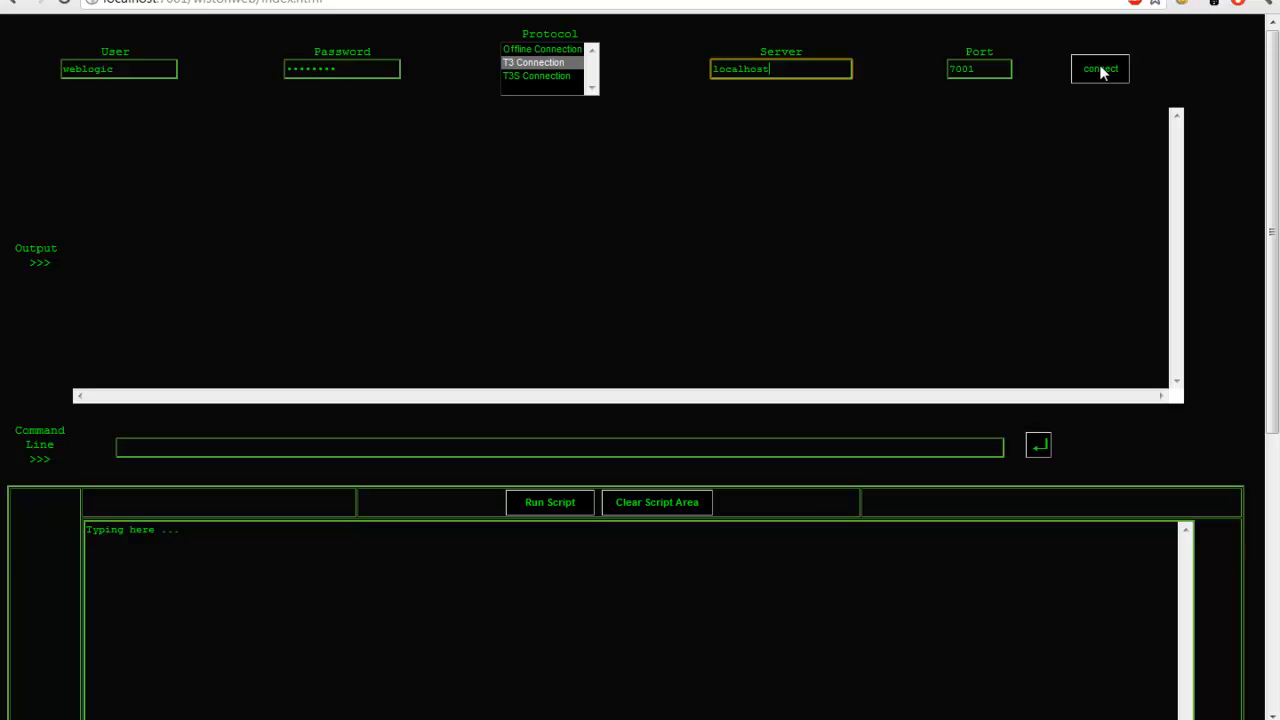
{"action": "left_click", "coordinate": [1100, 68]}
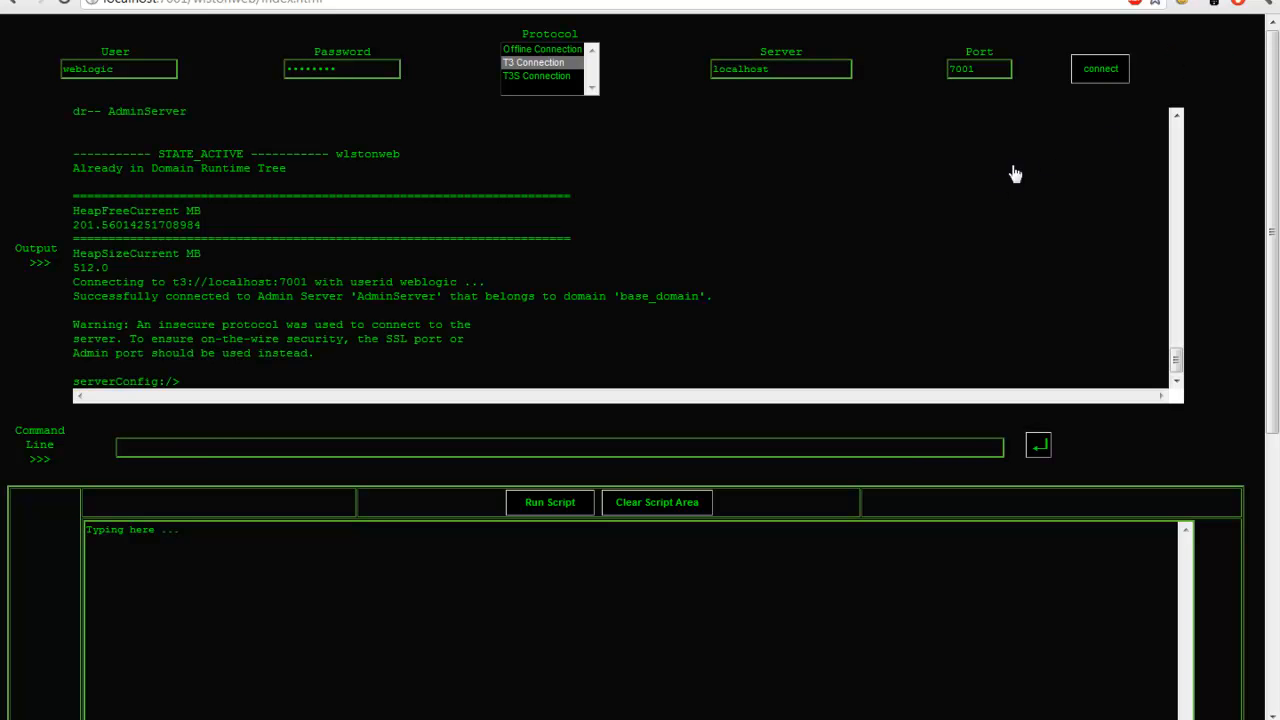
{"action": "mouse_move", "coordinate": [464, 192]}
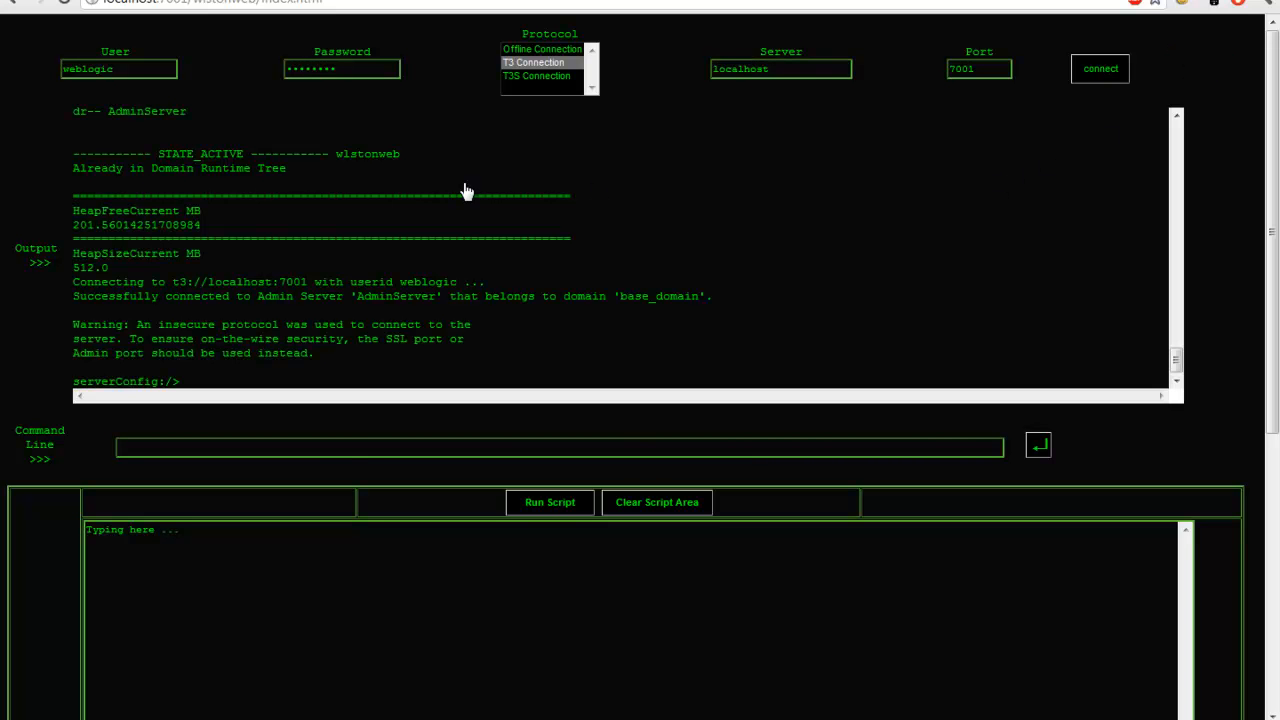
{"action": "mouse_move", "coordinate": [596, 476]}
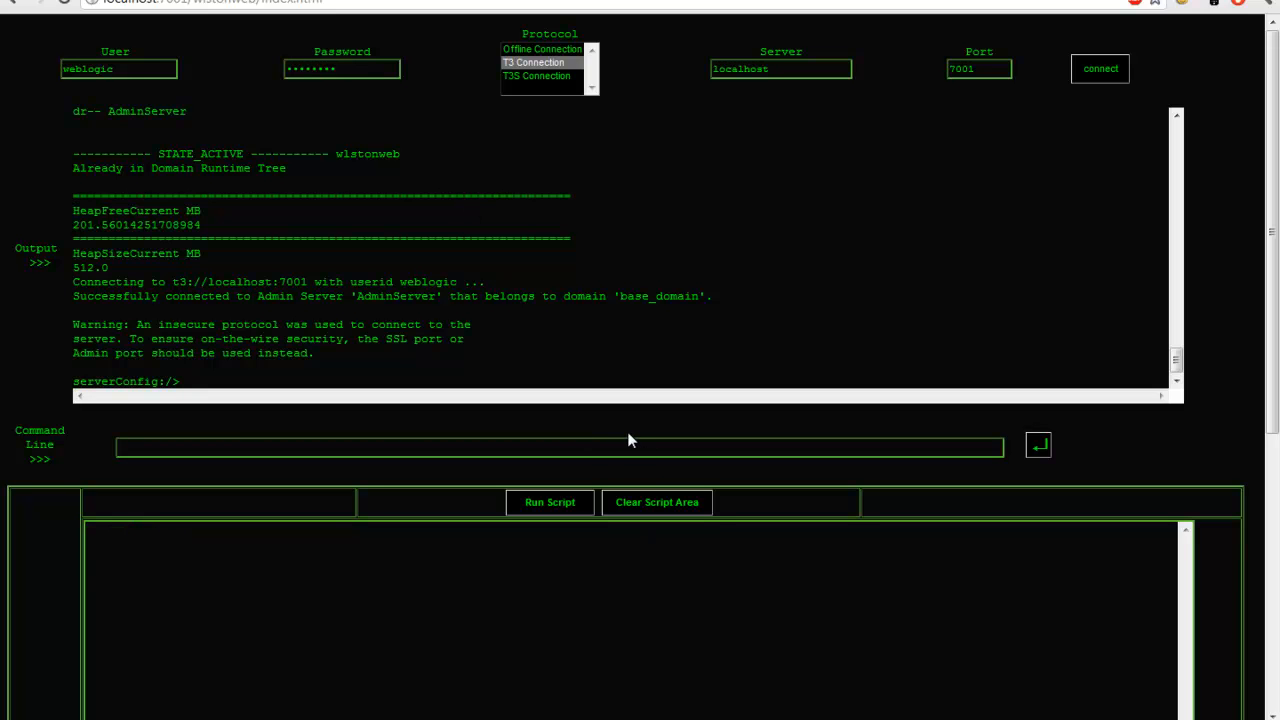
{"action": "mouse_move", "coordinate": [658, 296]}
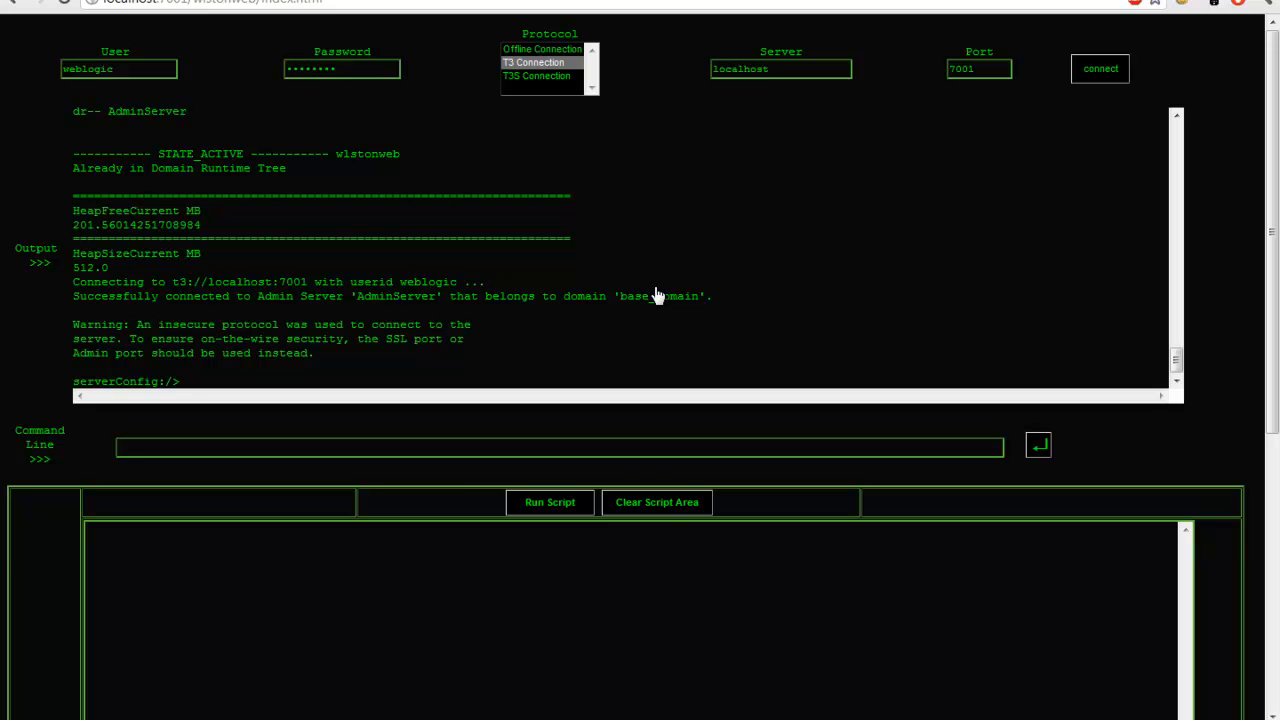
{"action": "mouse_move", "coordinate": [1172, 362]}
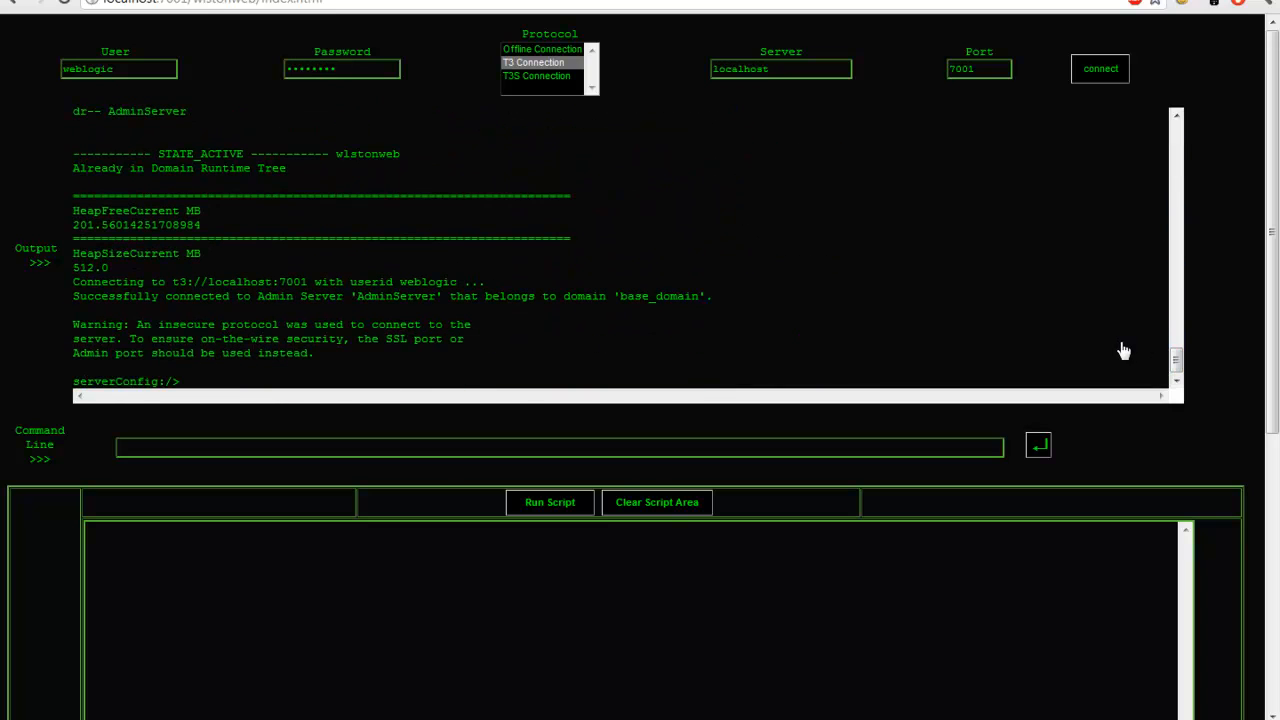
{"action": "mouse_move", "coordinate": [1114, 342]}
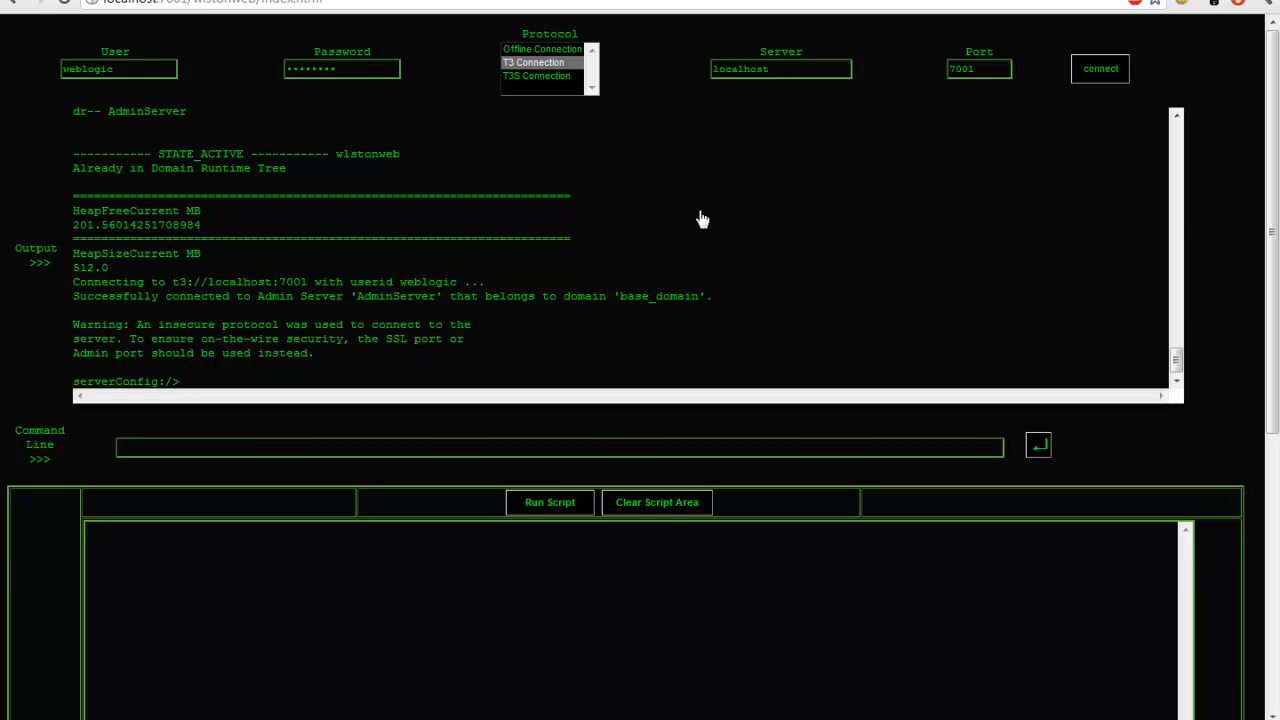
- Run ls() and pwd() to list base_domain attributes and show serverConfig:/, then reveal the script file list
{"action": "left_click", "coordinate": [210, 448]}
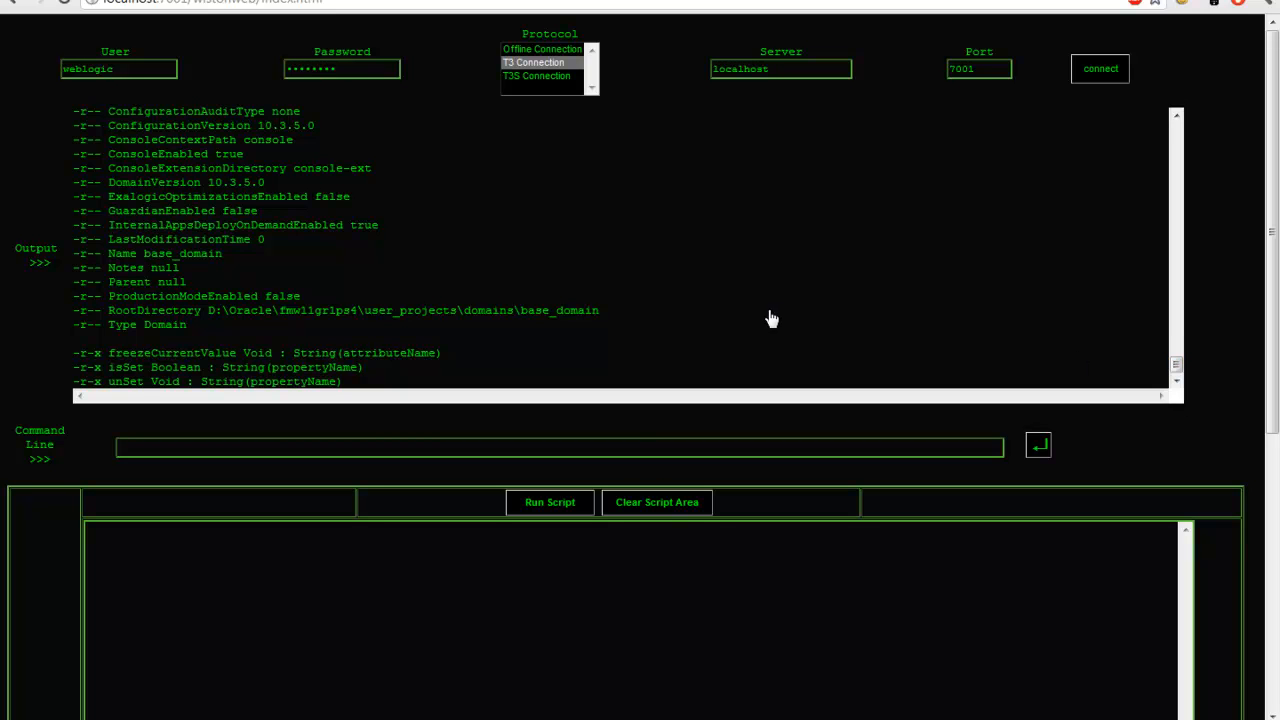
{"action": "type", "text": "pwd"}
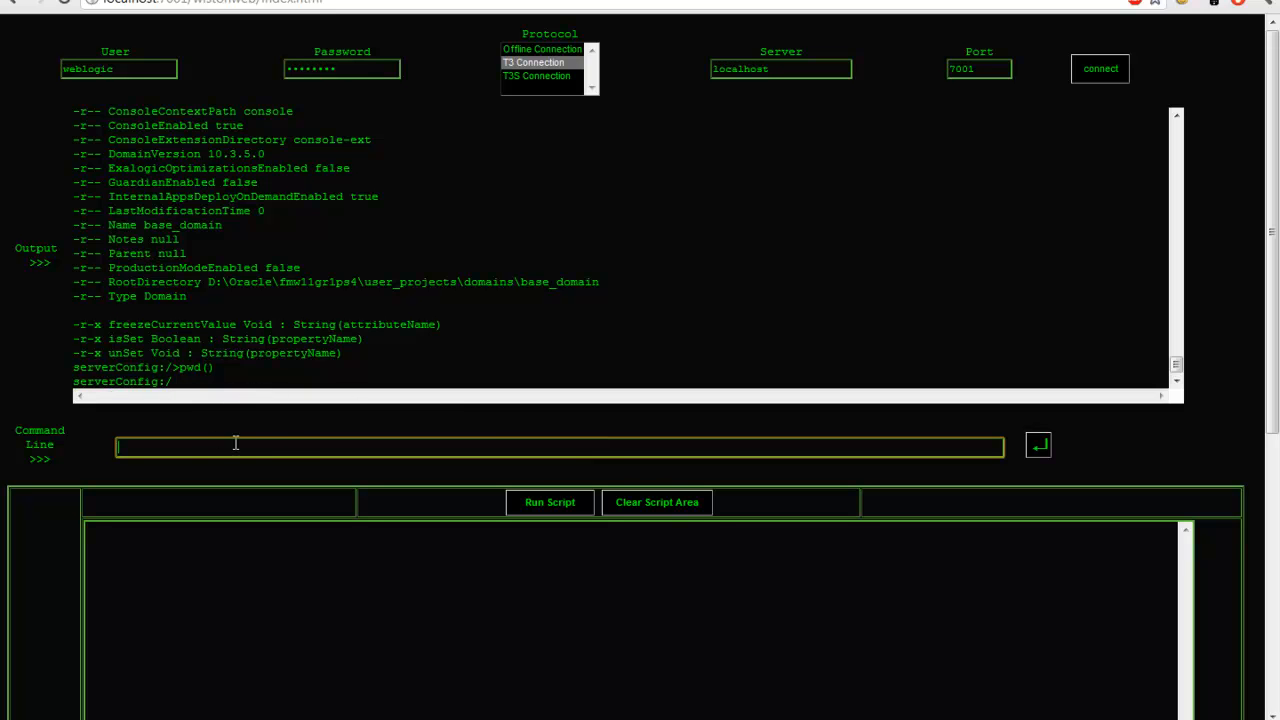
{"action": "mouse_move", "coordinate": [304, 444]}
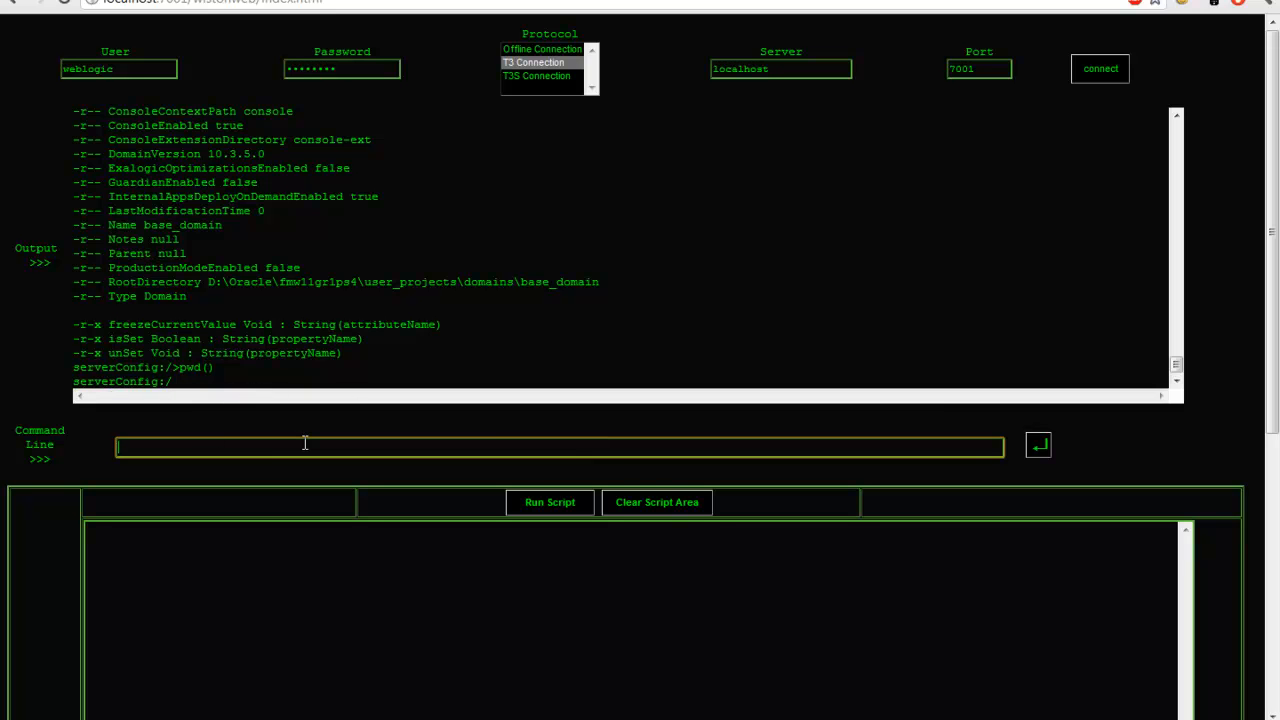
{"action": "mouse_move", "coordinate": [688, 378]}
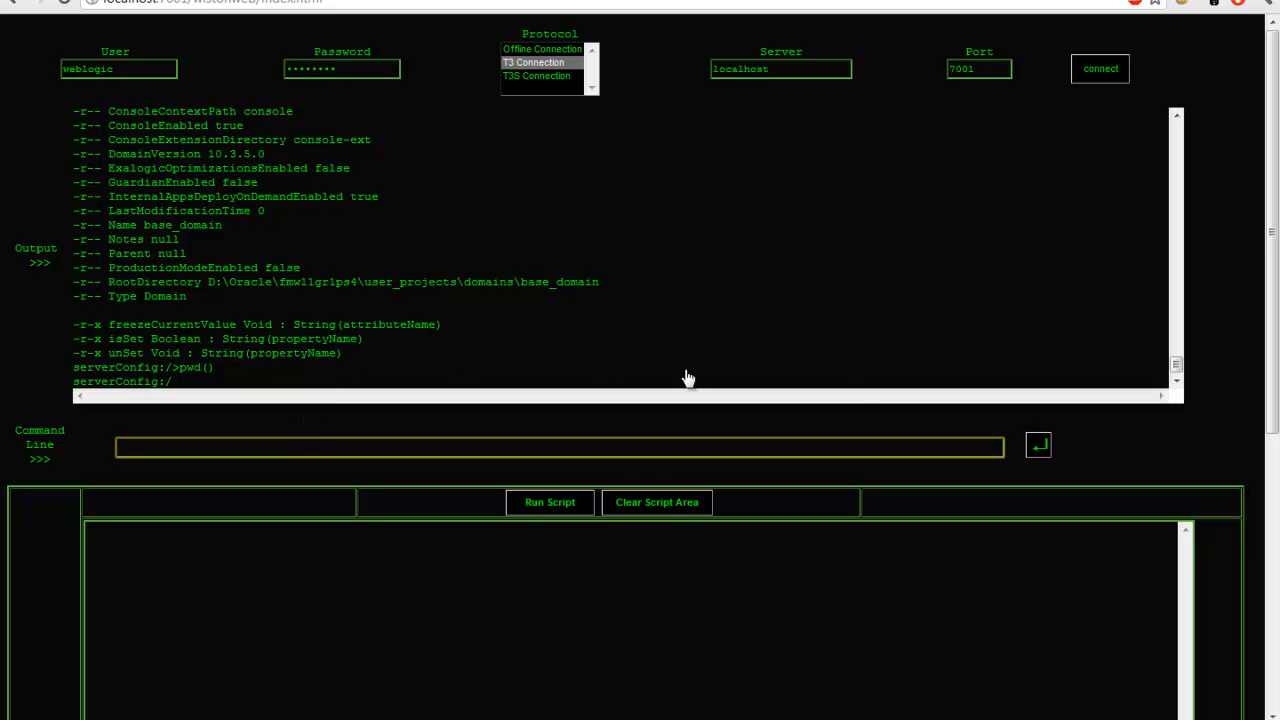
{"action": "mouse_move", "coordinate": [1206, 304]}
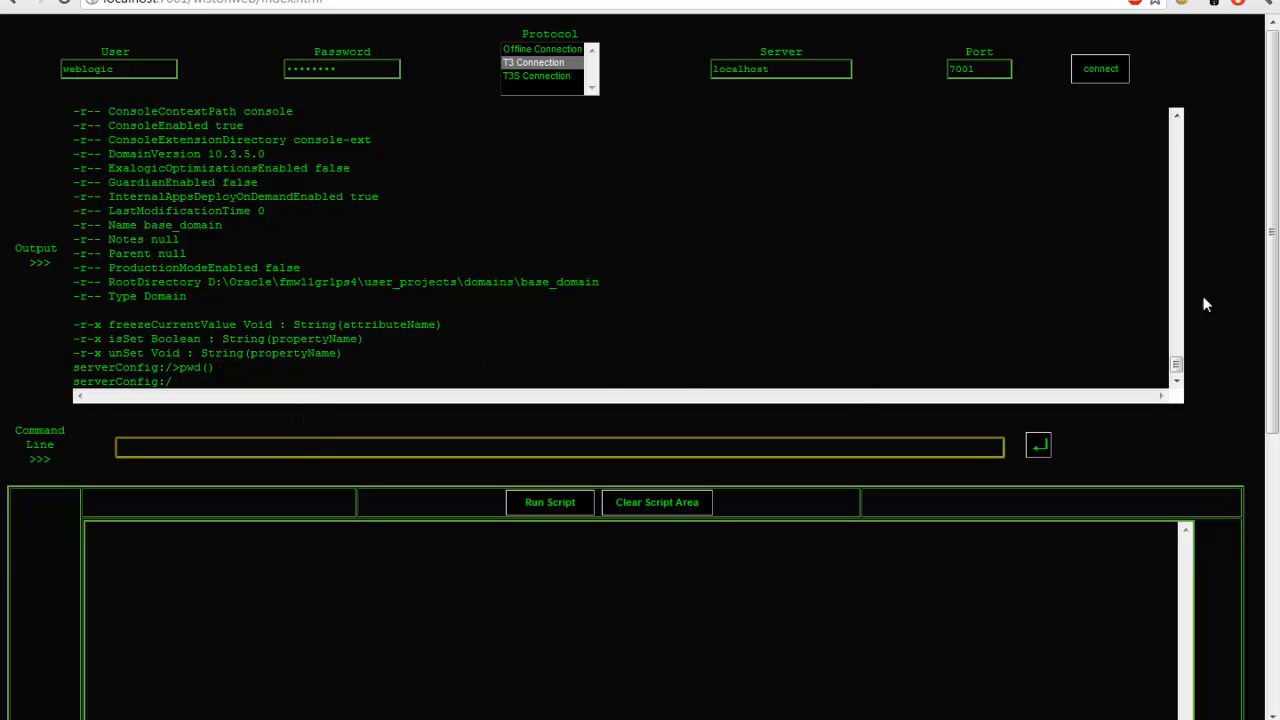
{"action": "scroll", "scroll_direction": "down", "scroll_amount": 3}
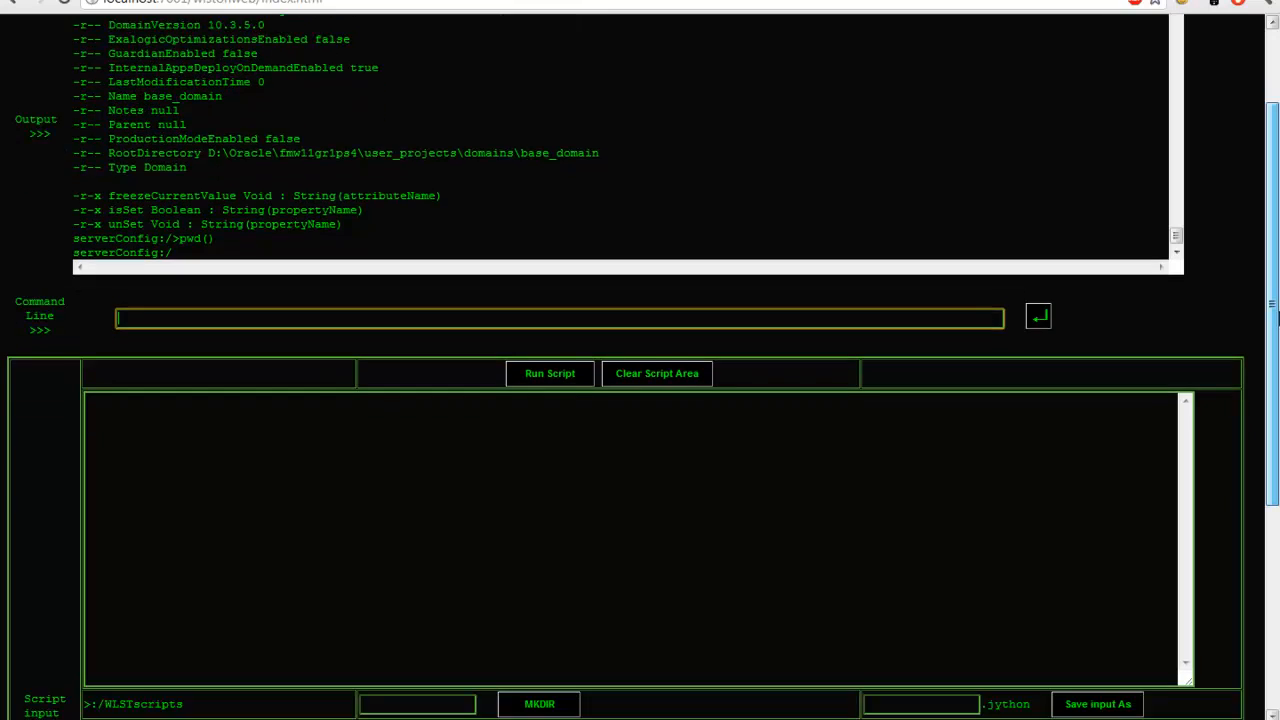
{"action": "scroll", "scroll_direction": "down", "scroll_amount": 3}
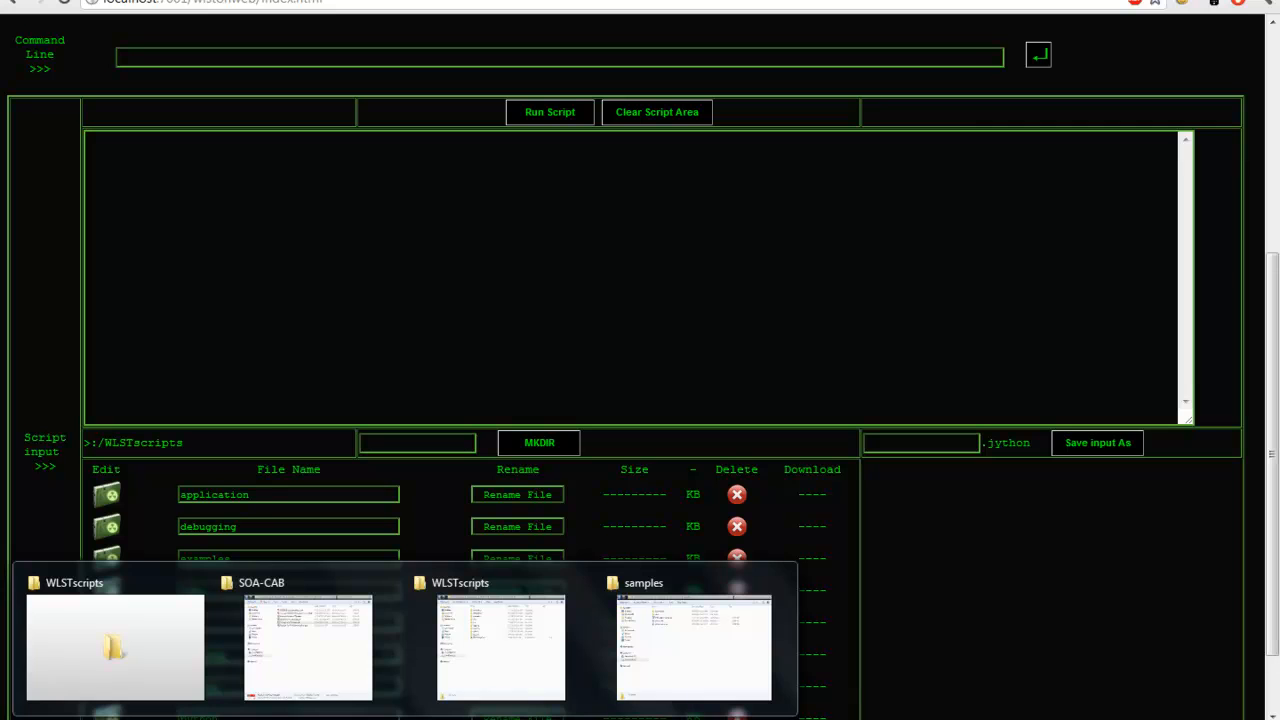
- Show the WLSTscripts folder inside base_domain in Windows Explorer
{"action": "left_click", "coordinate": [114, 644]}
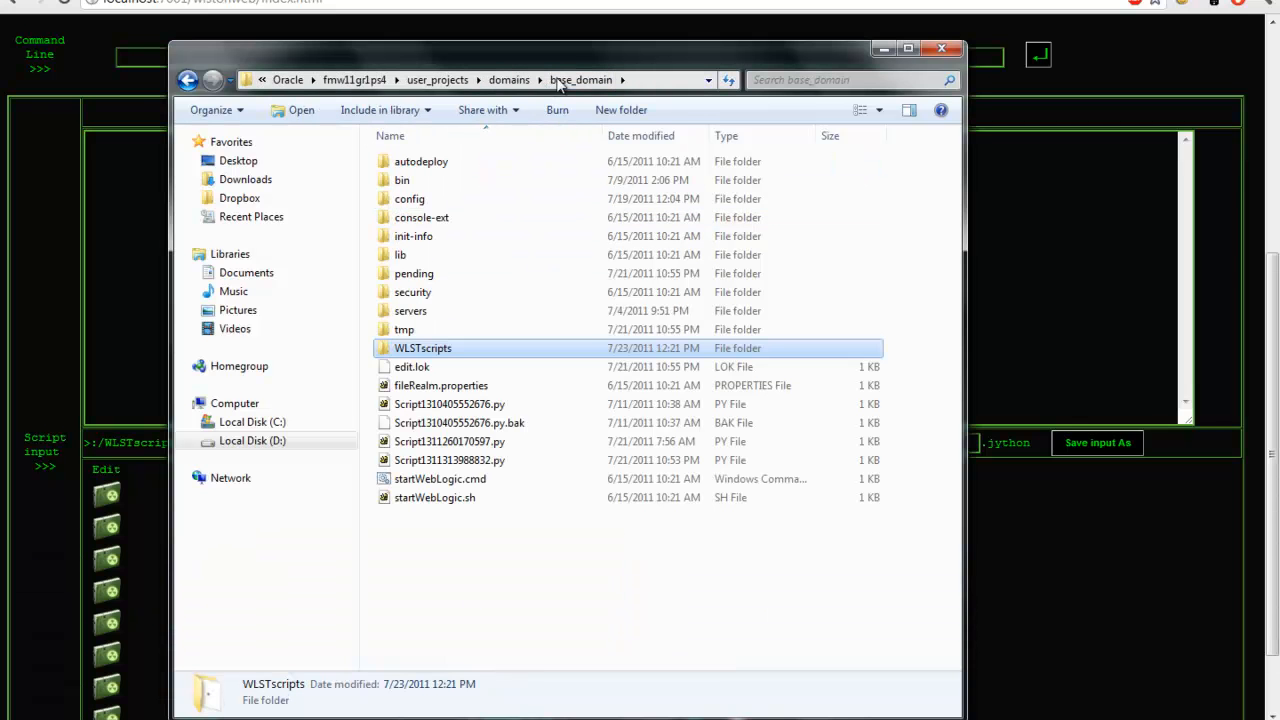
{"action": "double_click", "coordinate": [422, 348]}
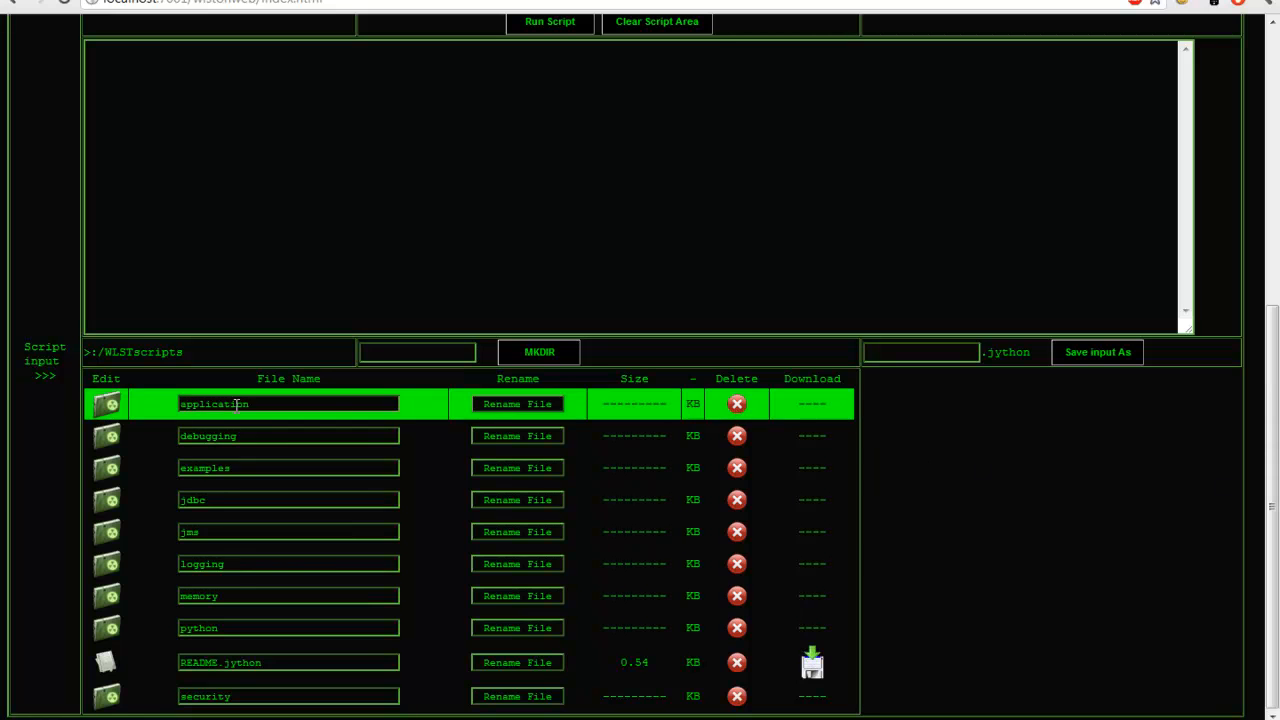
- Load Aplications_status.jython from /WLSTscripts/application into the Script input area
{"action": "left_click", "coordinate": [108, 662]}
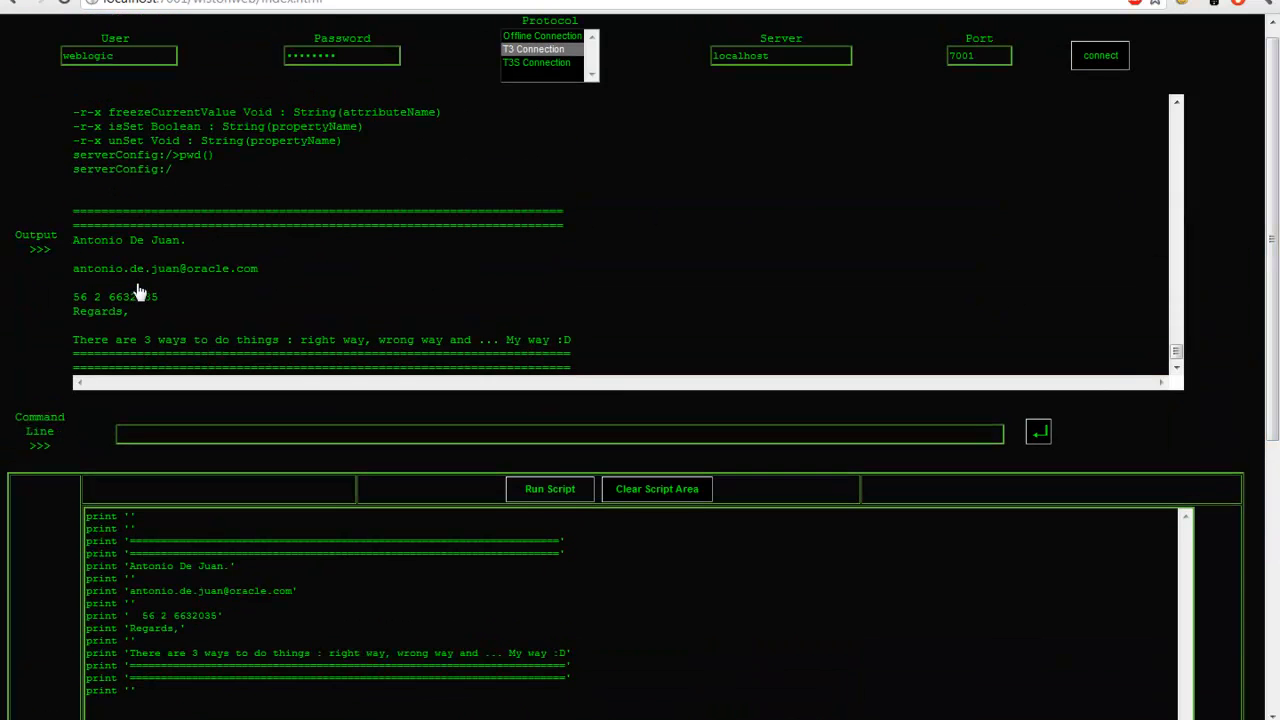
{"action": "mouse_move", "coordinate": [780, 336]}
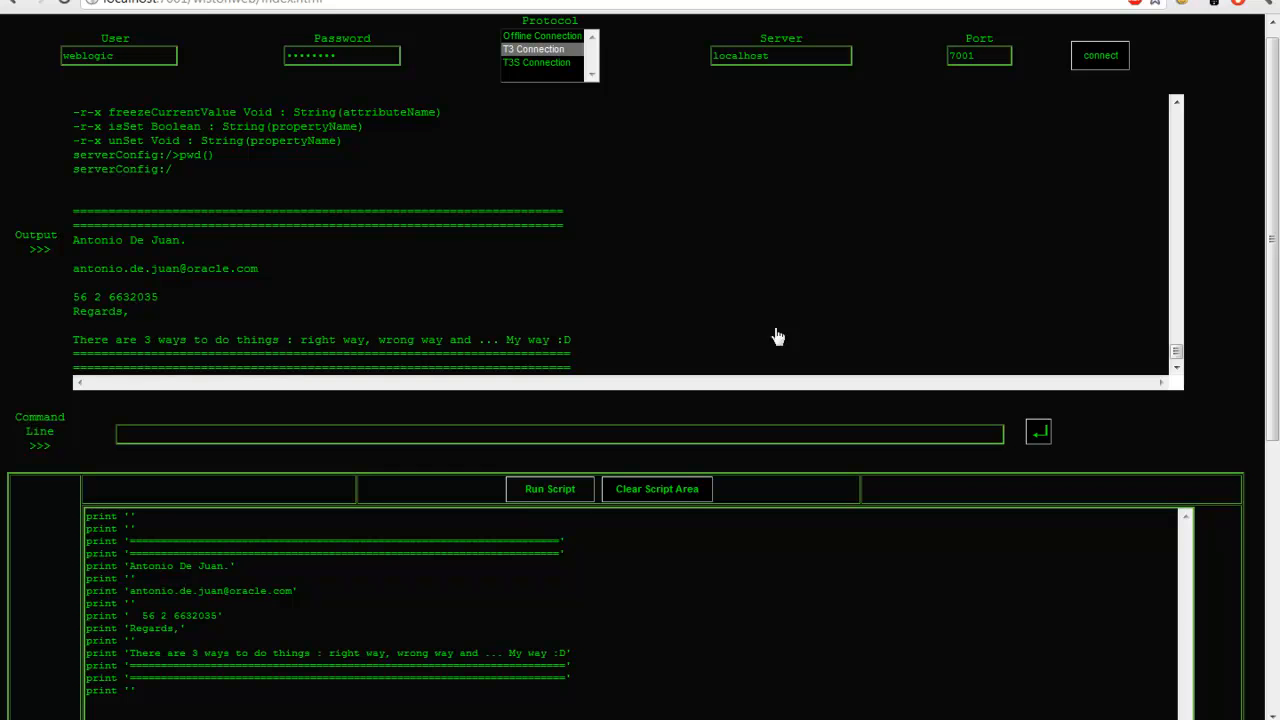
{"action": "scroll", "scroll_direction": "down", "scroll_amount": 3}
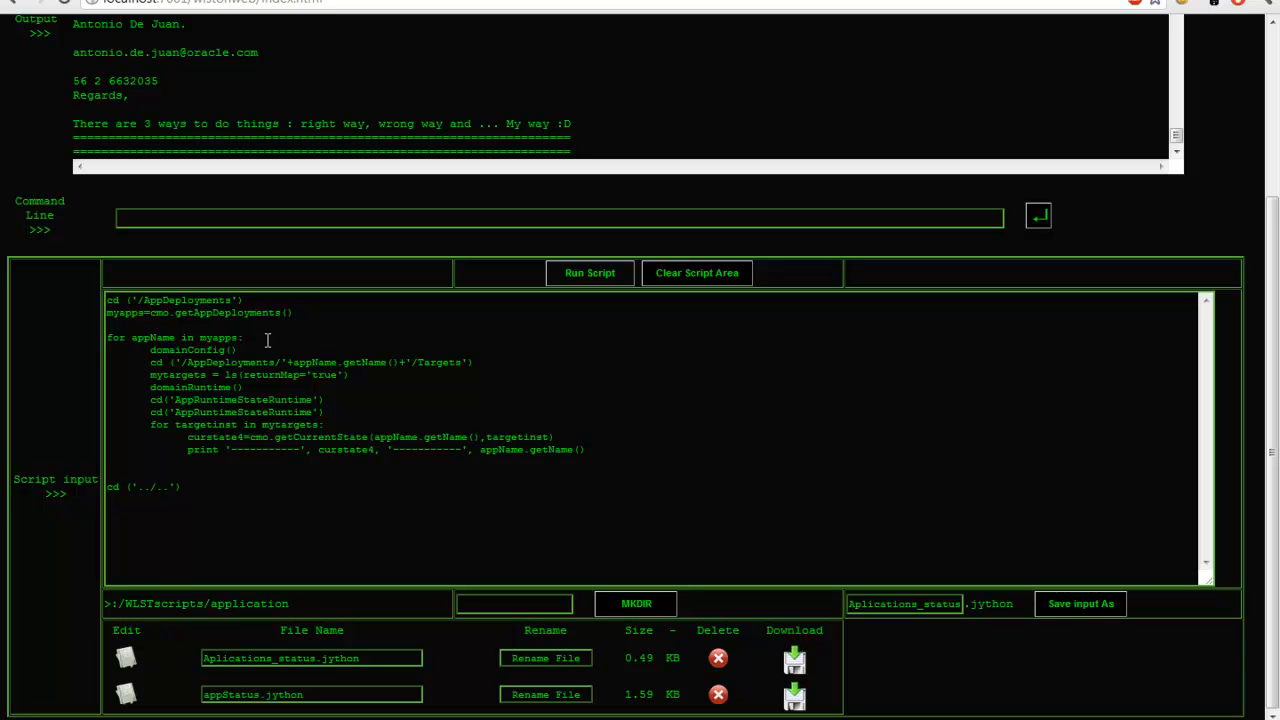
{"action": "mouse_move", "coordinate": [472, 362]}
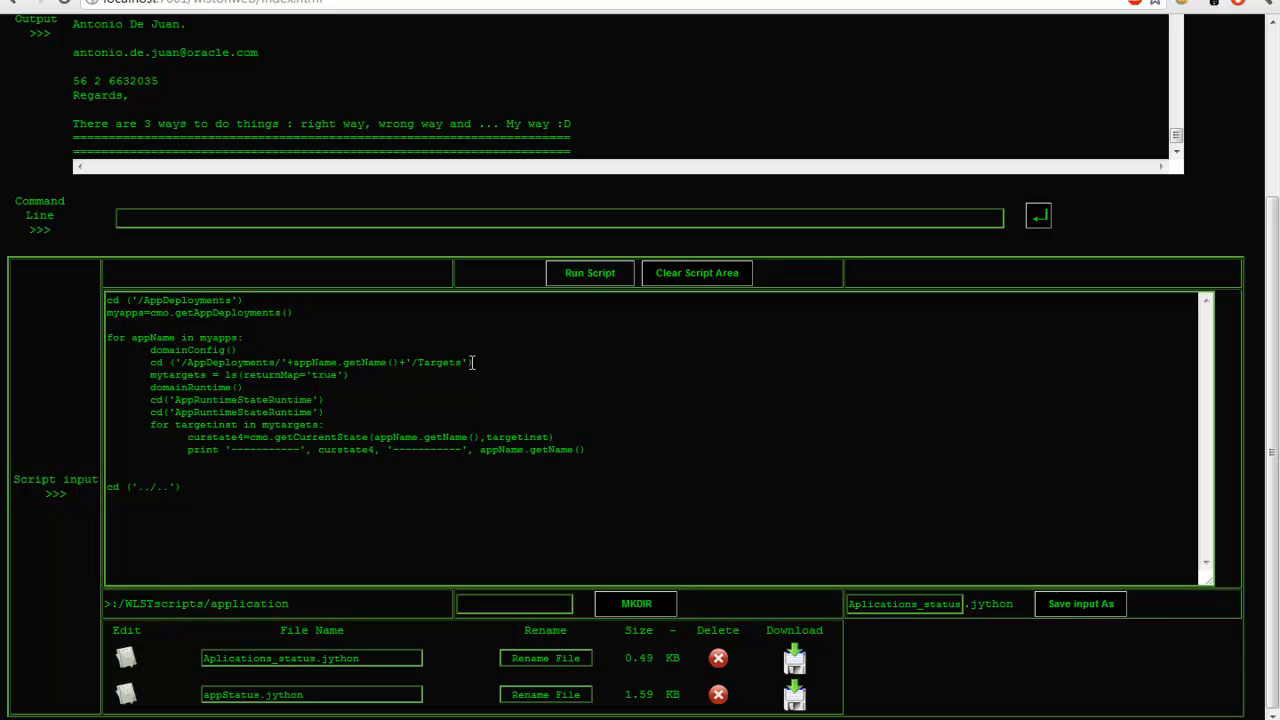
- Run the application status script and review deployed applications reported STATE_ACTIVE on AdminServer
{"action": "left_click", "coordinate": [588, 272]}
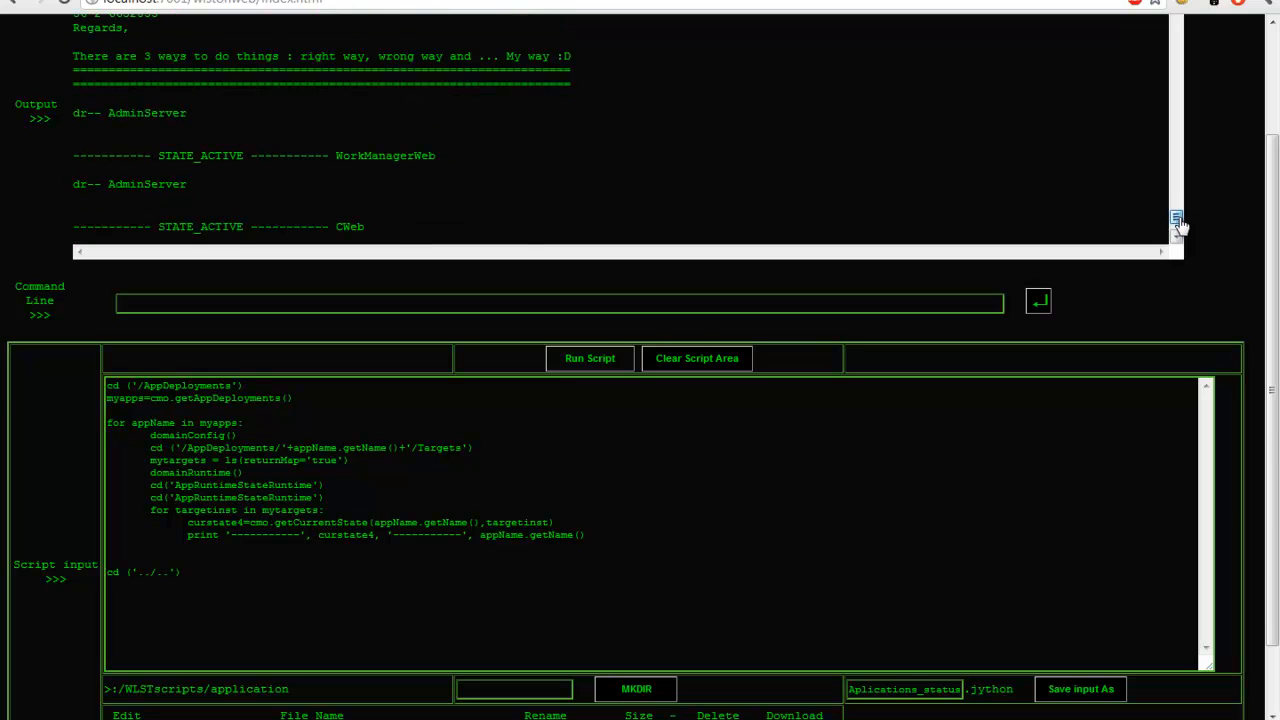
{"action": "scroll", "scroll_direction": "down", "scroll_amount": 3}
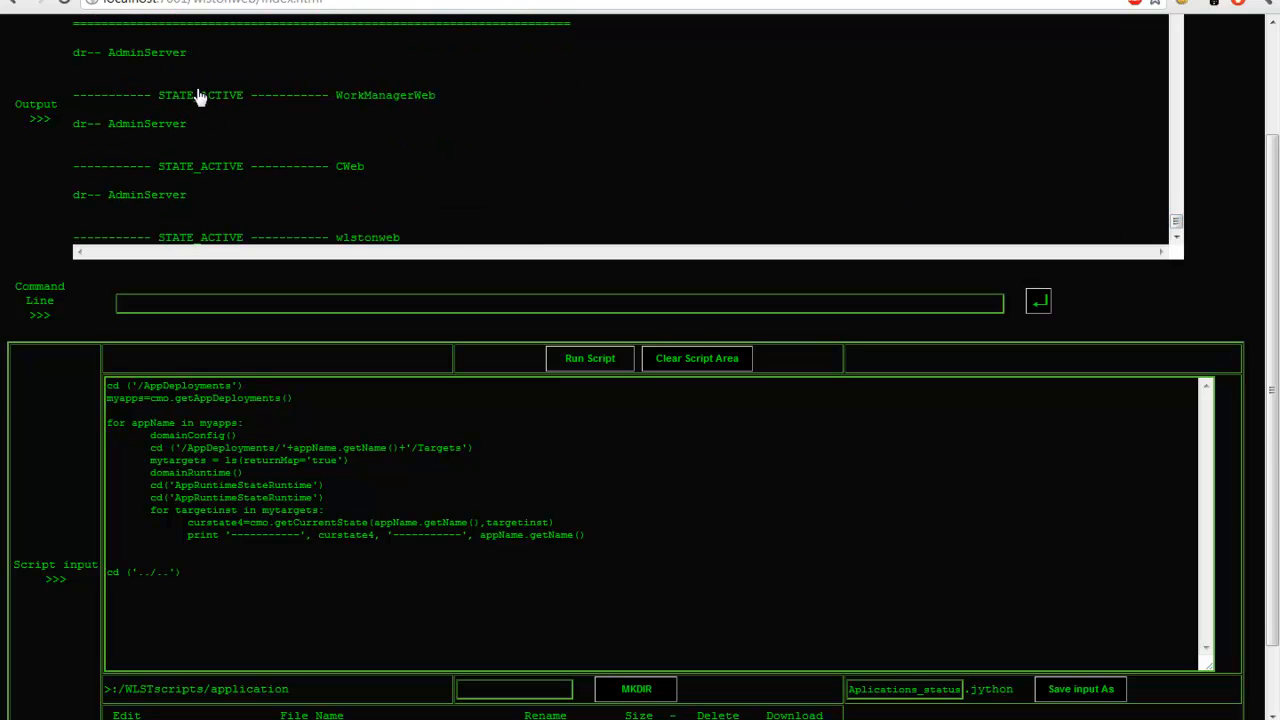
{"action": "mouse_move", "coordinate": [392, 110]}
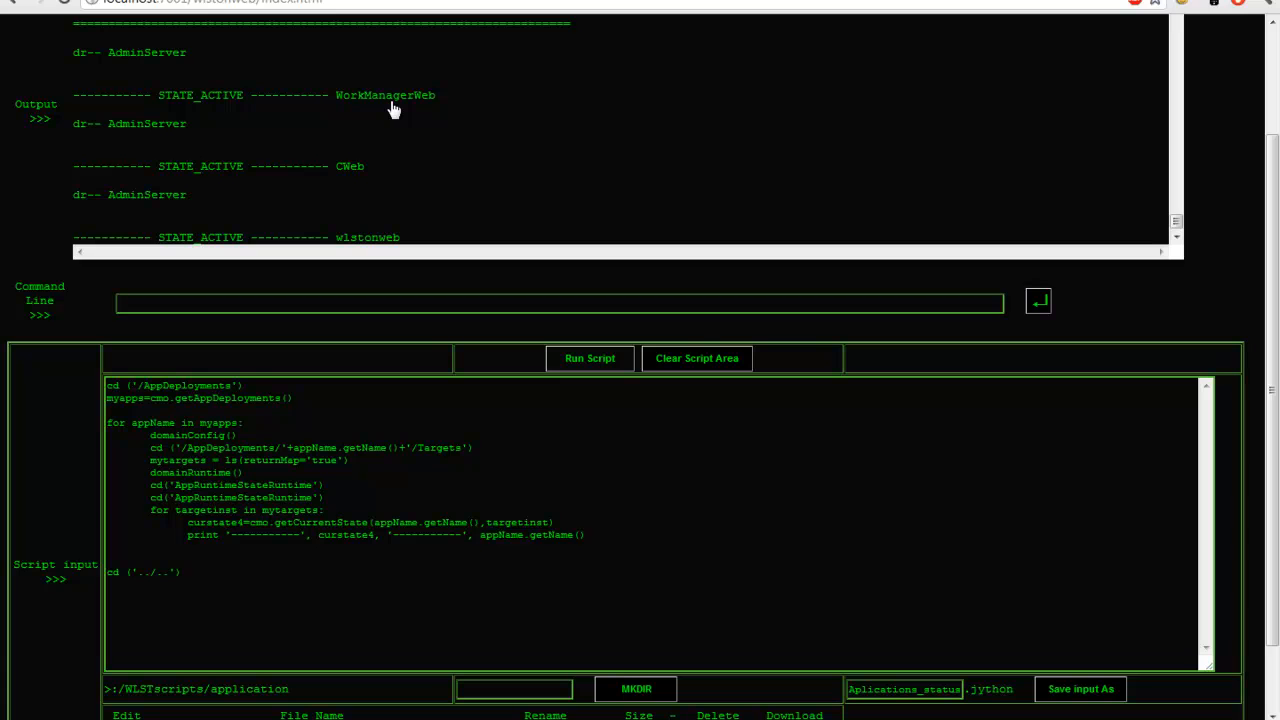
{"action": "mouse_move", "coordinate": [192, 108]}
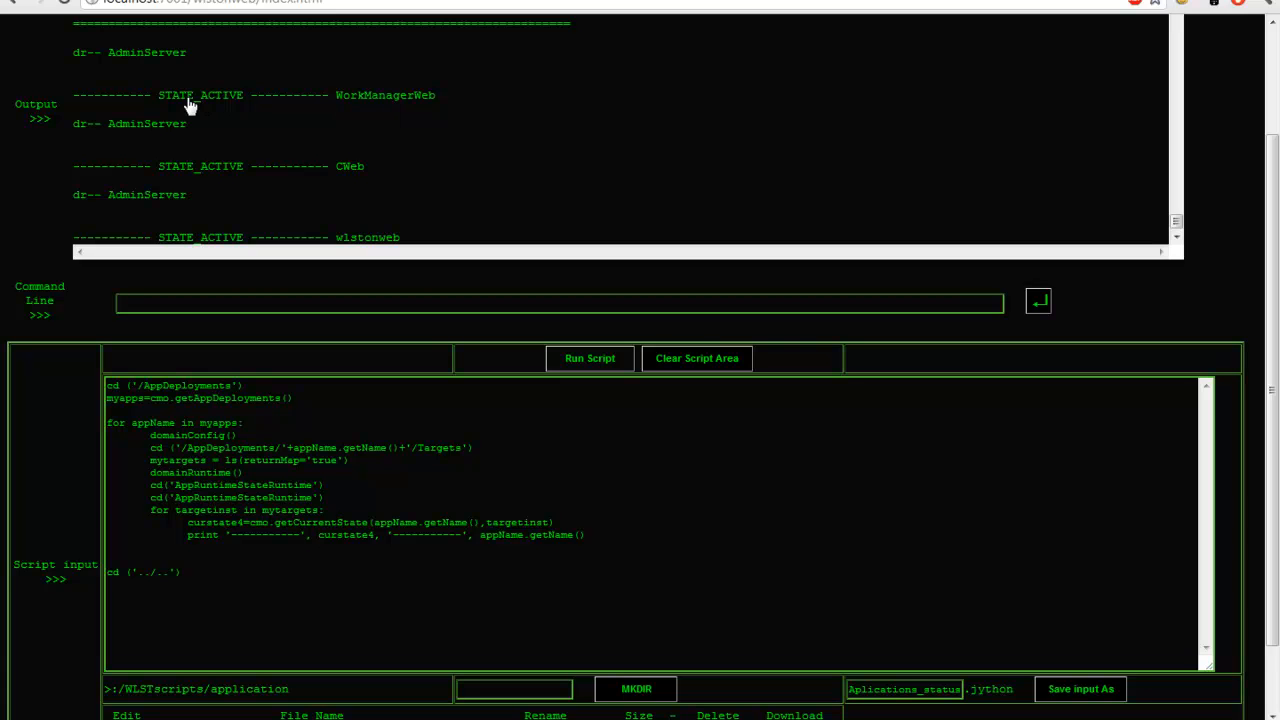
{"action": "mouse_move", "coordinate": [204, 188]}
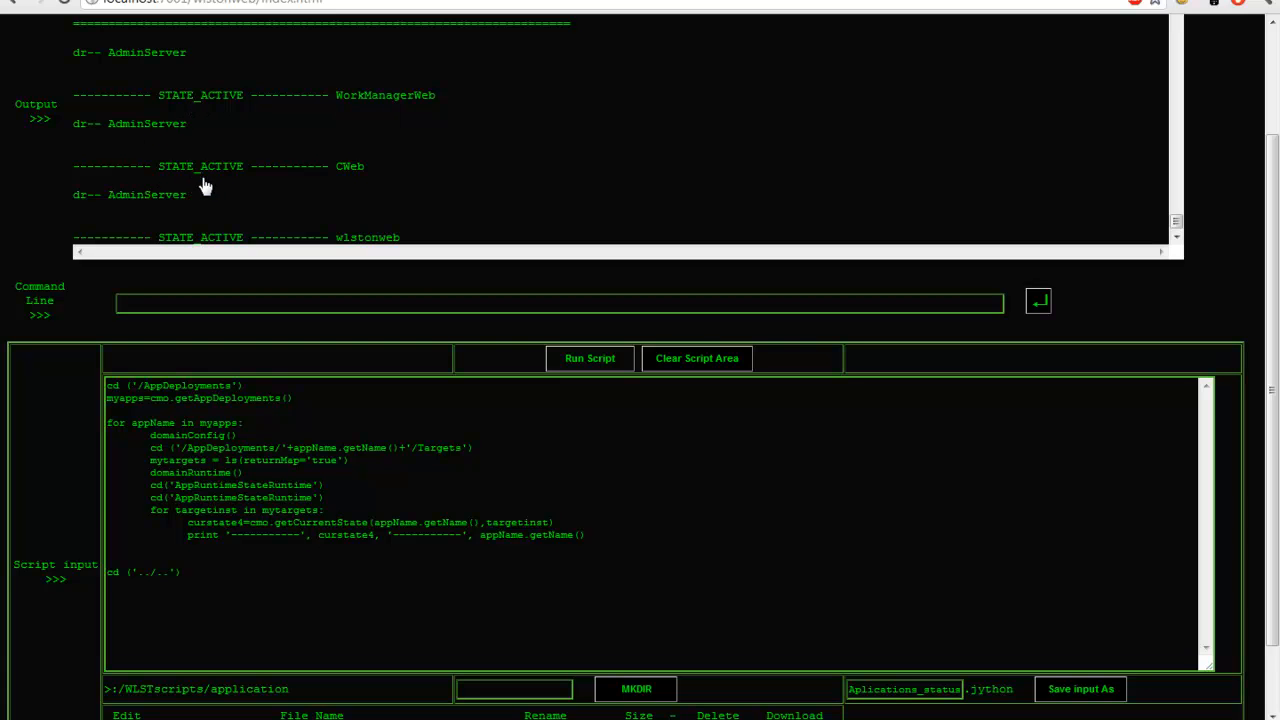
{"action": "mouse_move", "coordinate": [264, 258]}
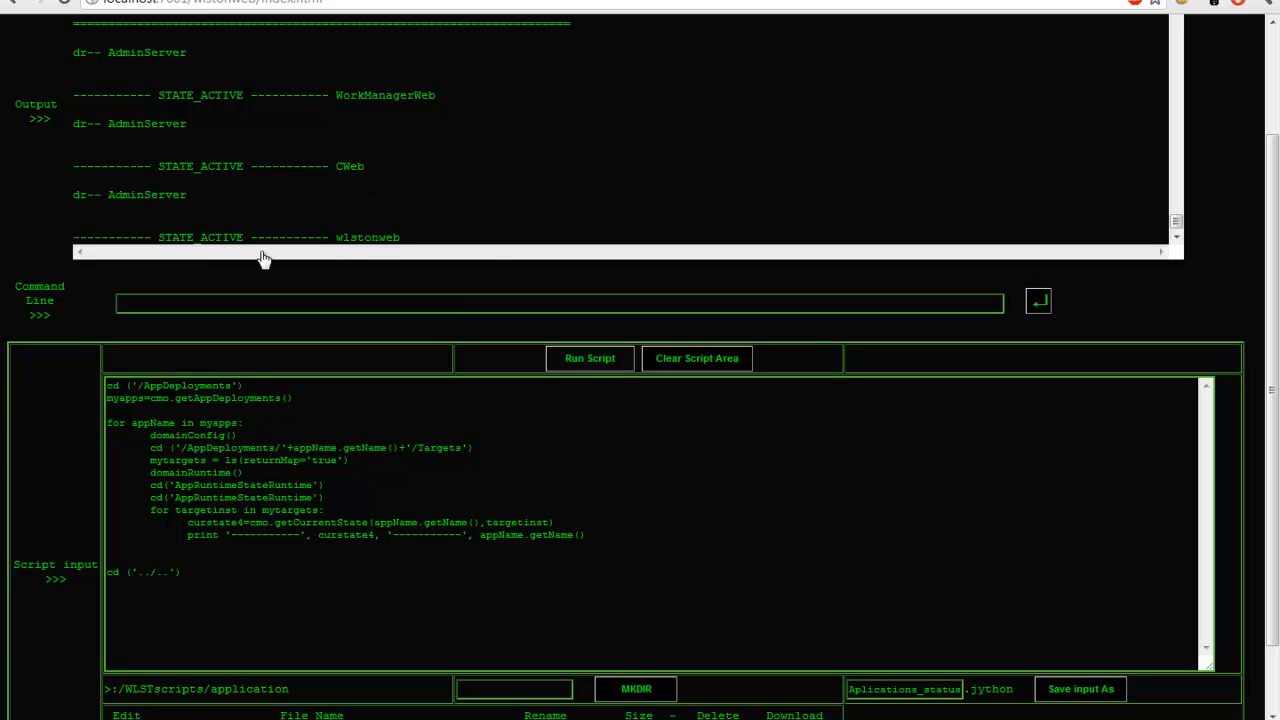
{"action": "mouse_move", "coordinate": [190, 244]}
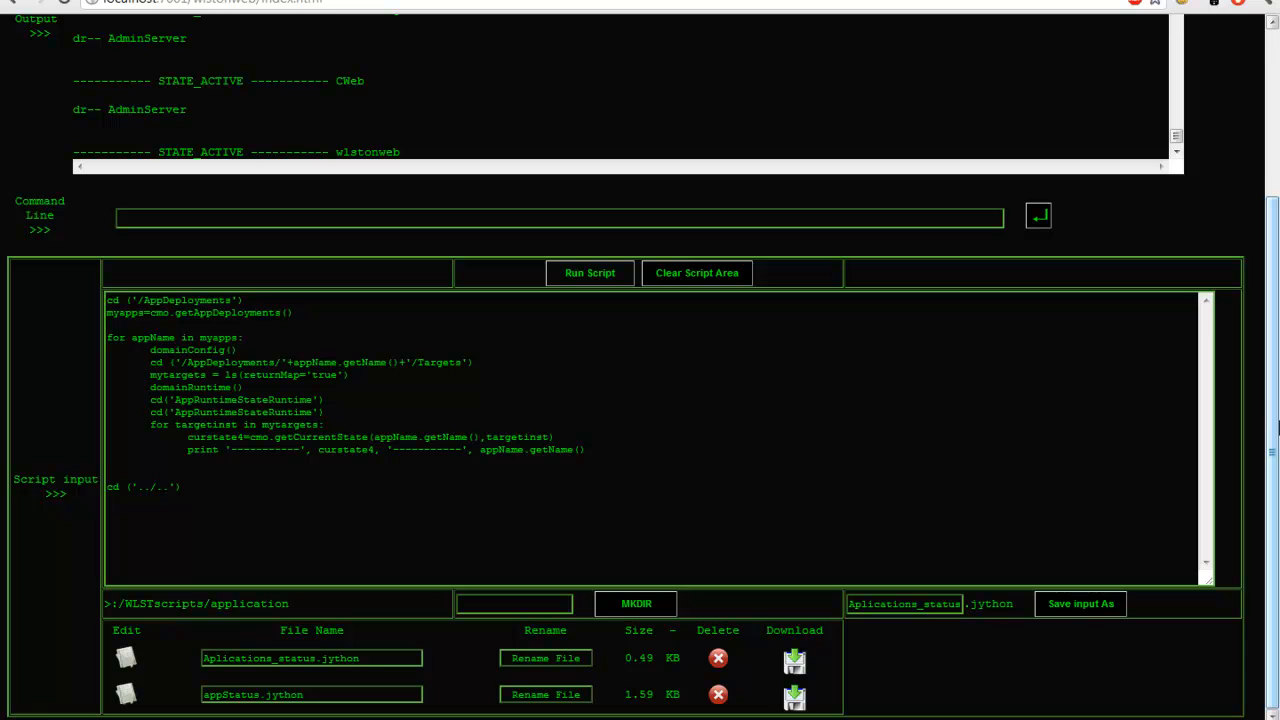
{"action": "mouse_move", "coordinate": [1212, 422]}
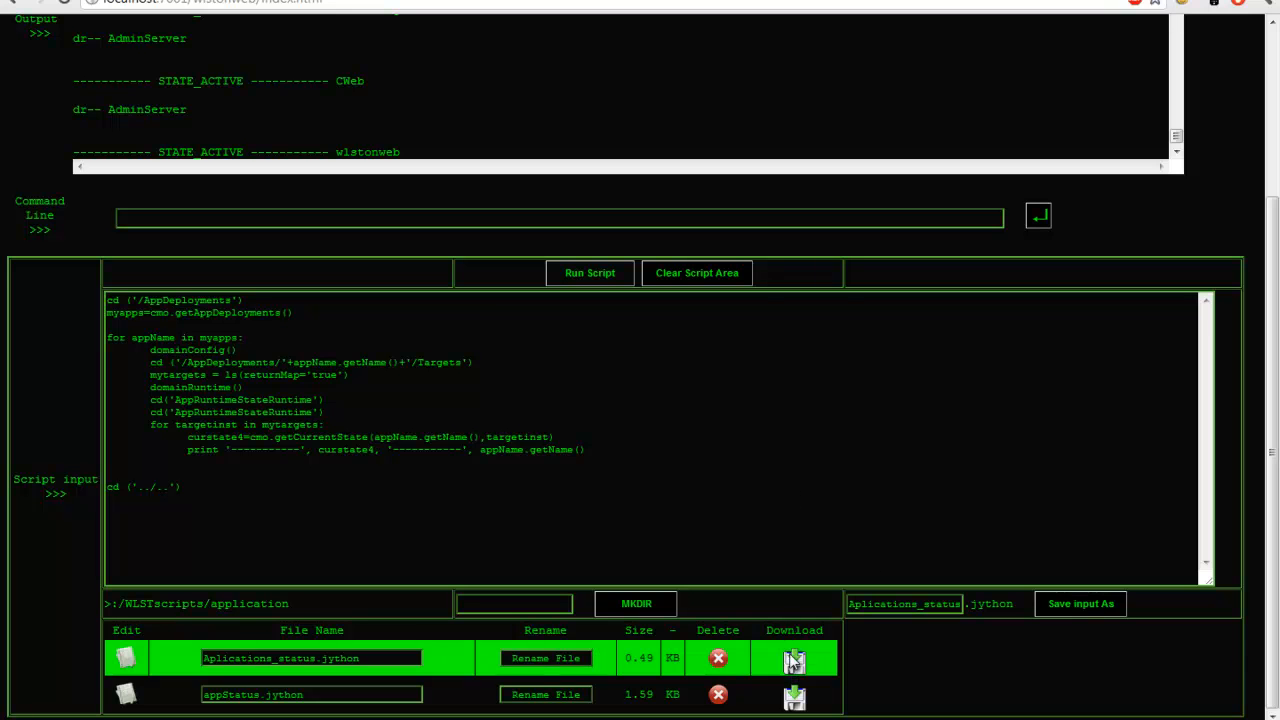
{"action": "mouse_move", "coordinate": [770, 670]}
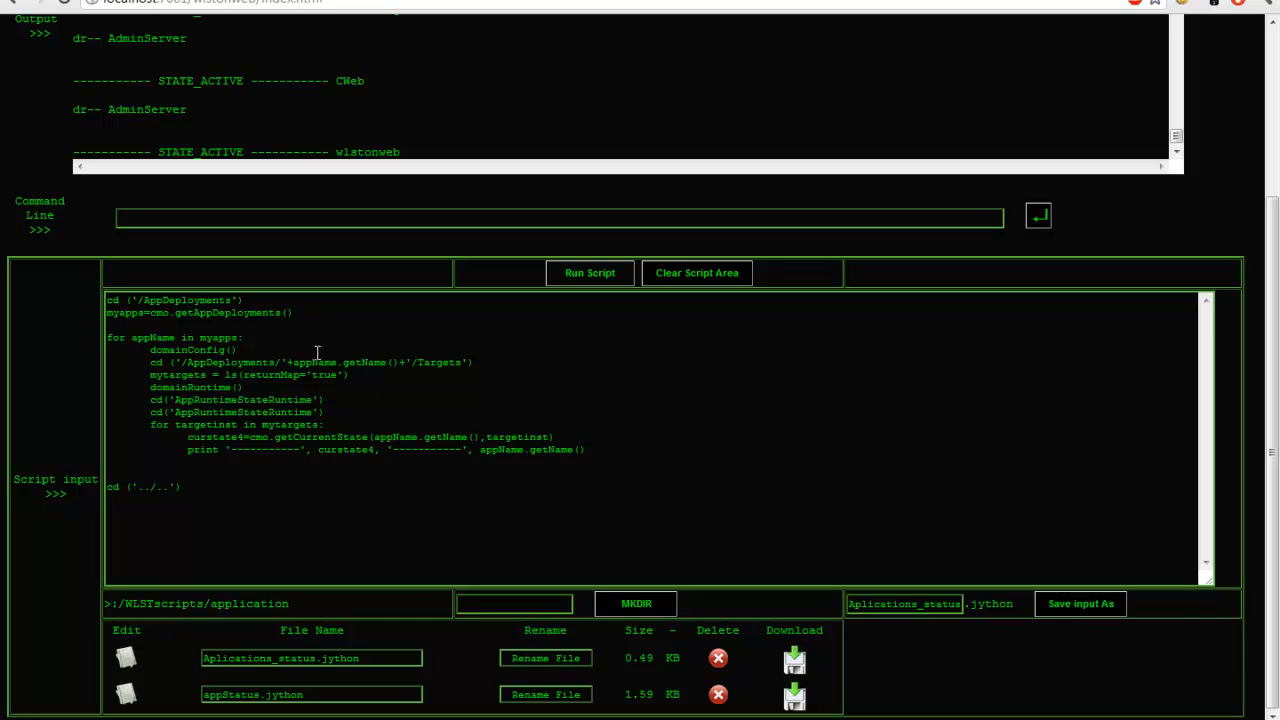
{"action": "mouse_move", "coordinate": [1160, 504]}
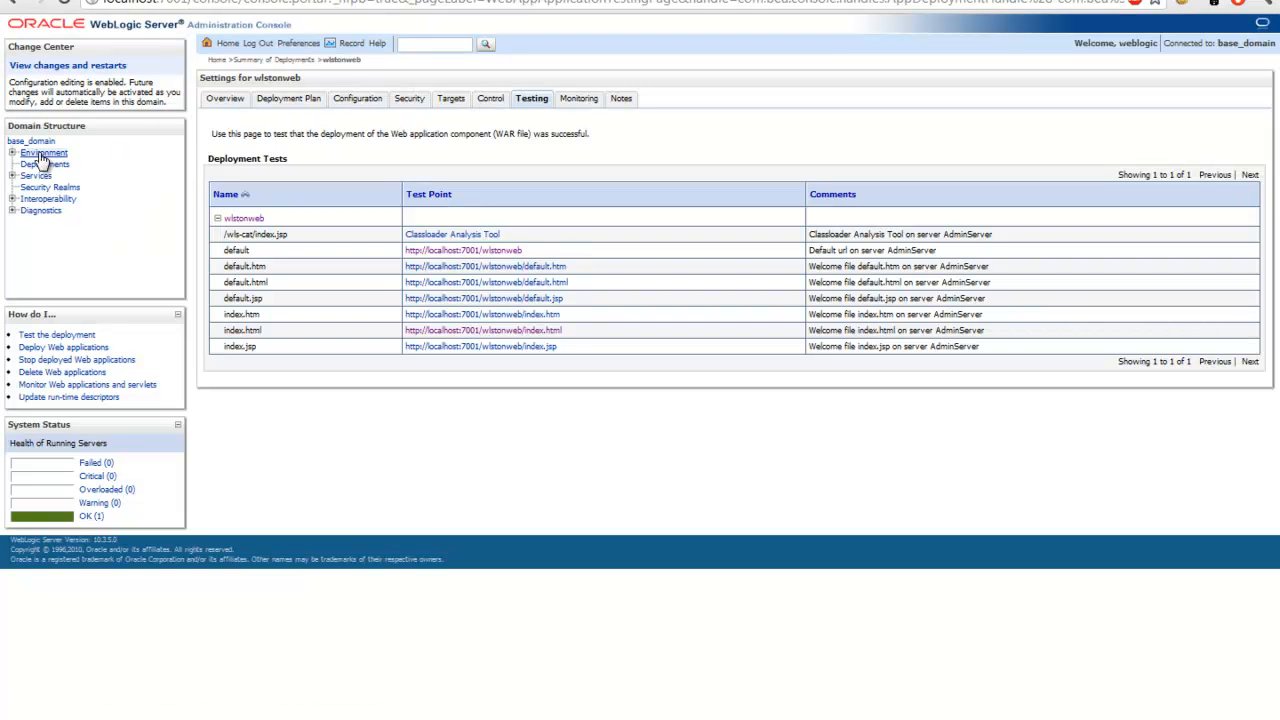
- Enable base_domain's administration port 9002 on the General settings and save
{"action": "left_click", "coordinate": [32, 140]}
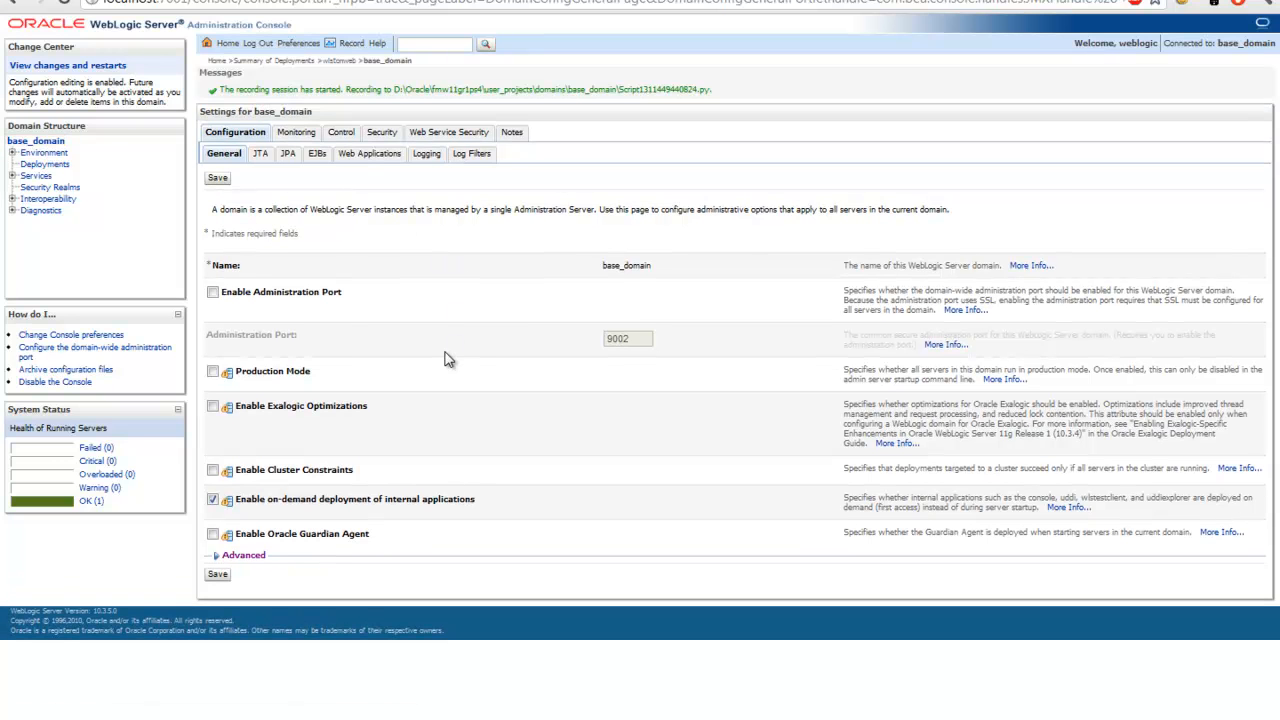
{"action": "left_click", "coordinate": [212, 292]}
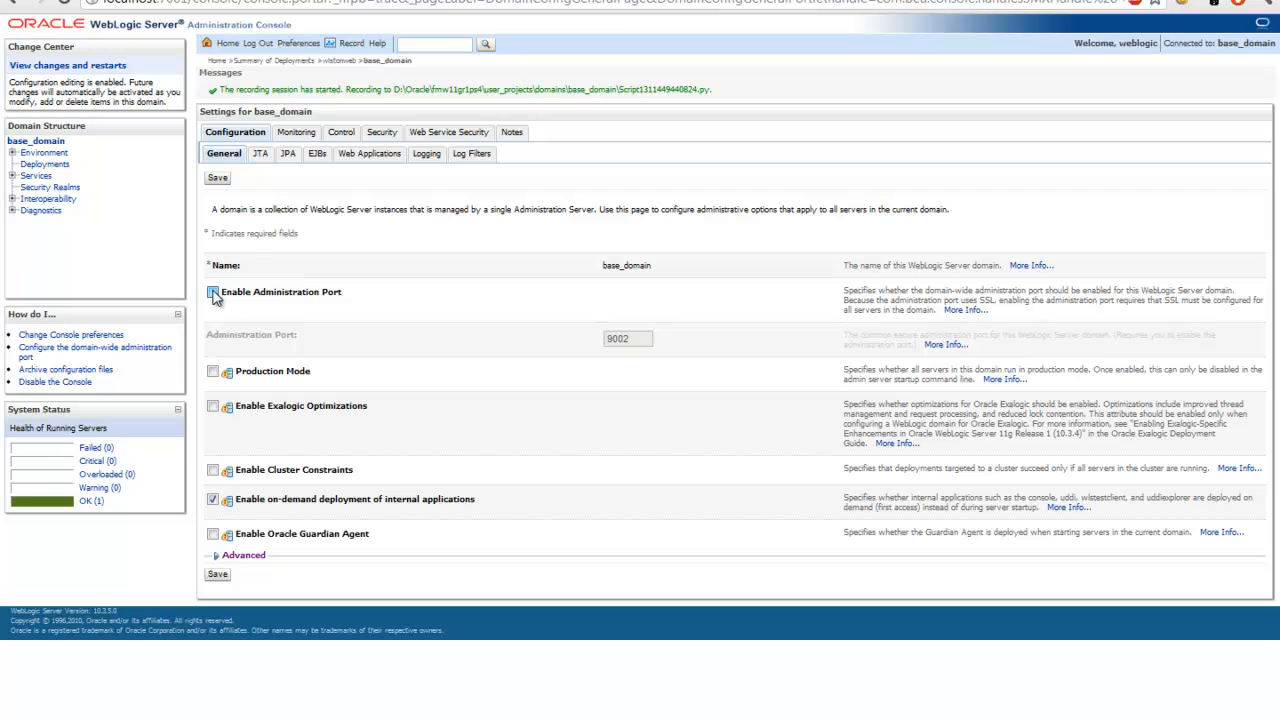
{"action": "left_click", "coordinate": [212, 292]}
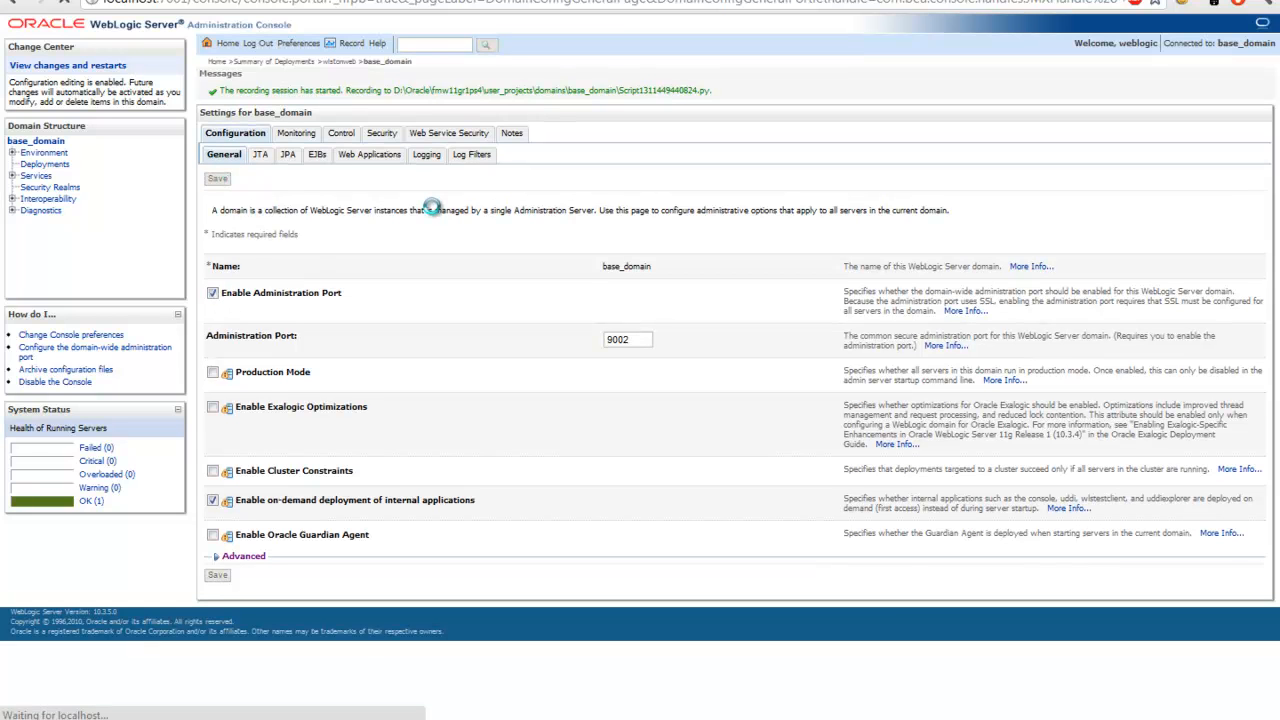
{"action": "mouse_move", "coordinate": [428, 216]}
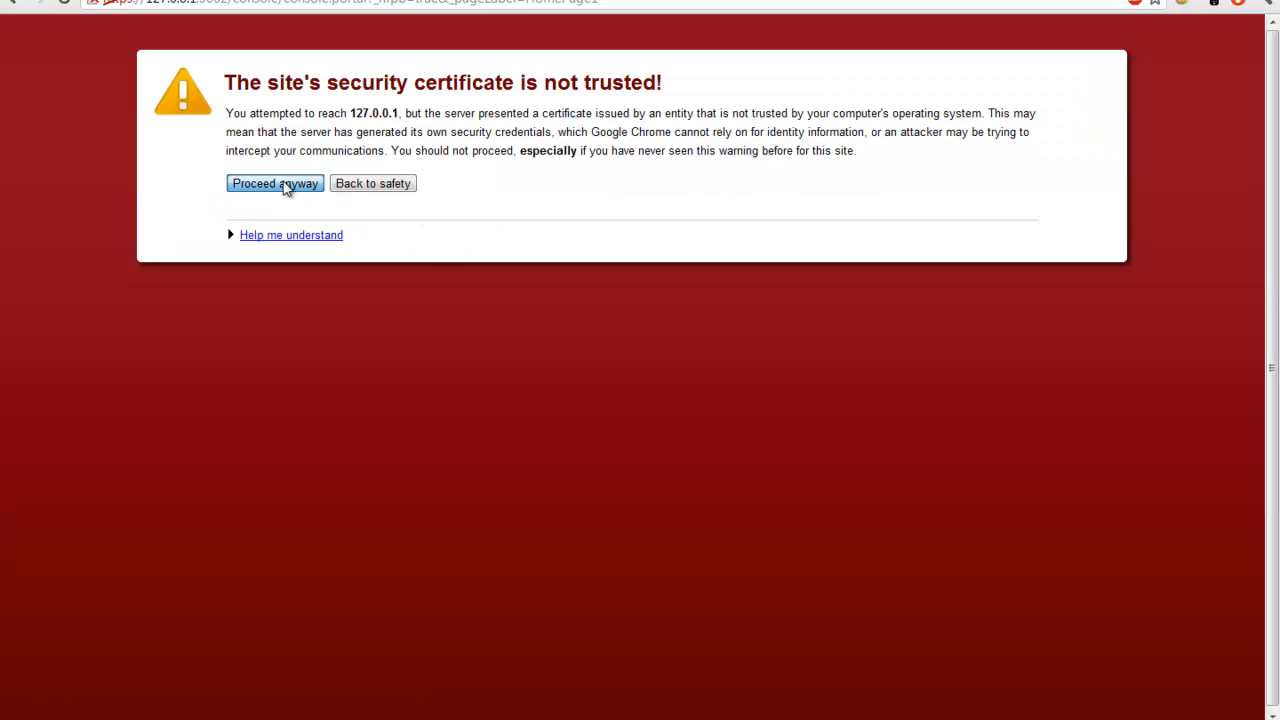
- Proceed past the certificate warning, log in as weblogic, and select the recorded script path
{"action": "left_click", "coordinate": [276, 184]}
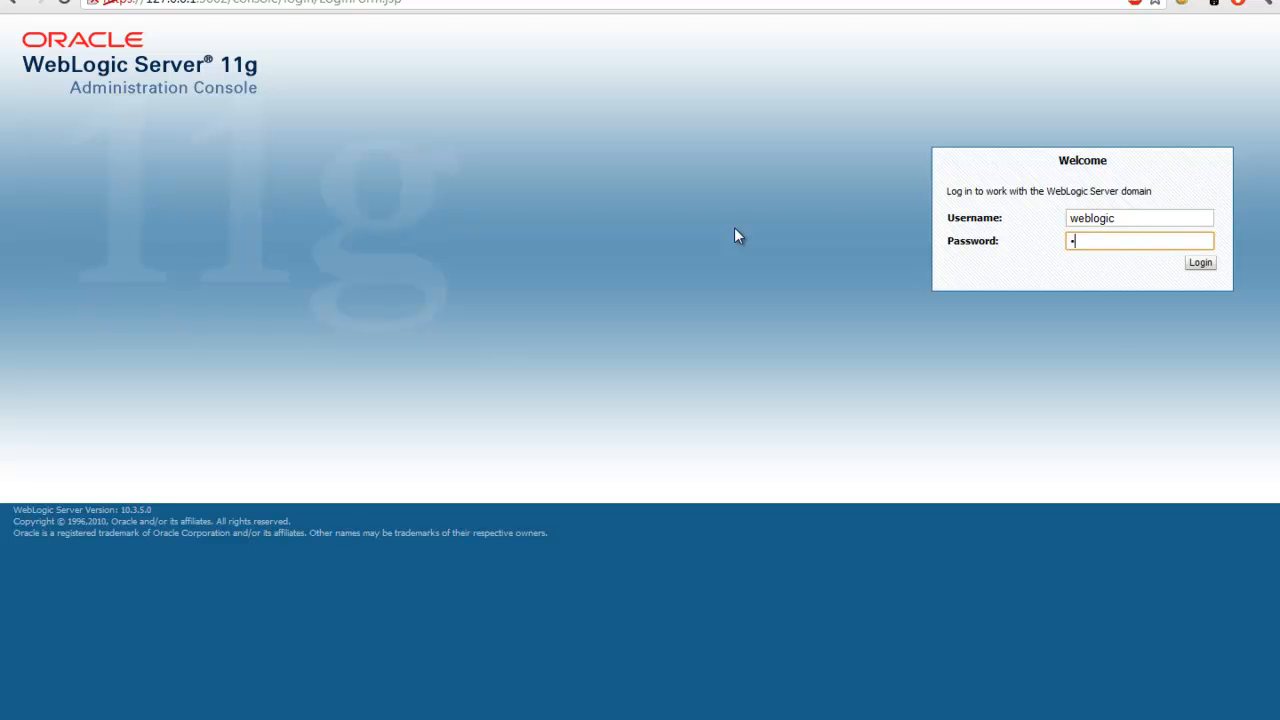
{"action": "left_click", "coordinate": [1200, 262]}
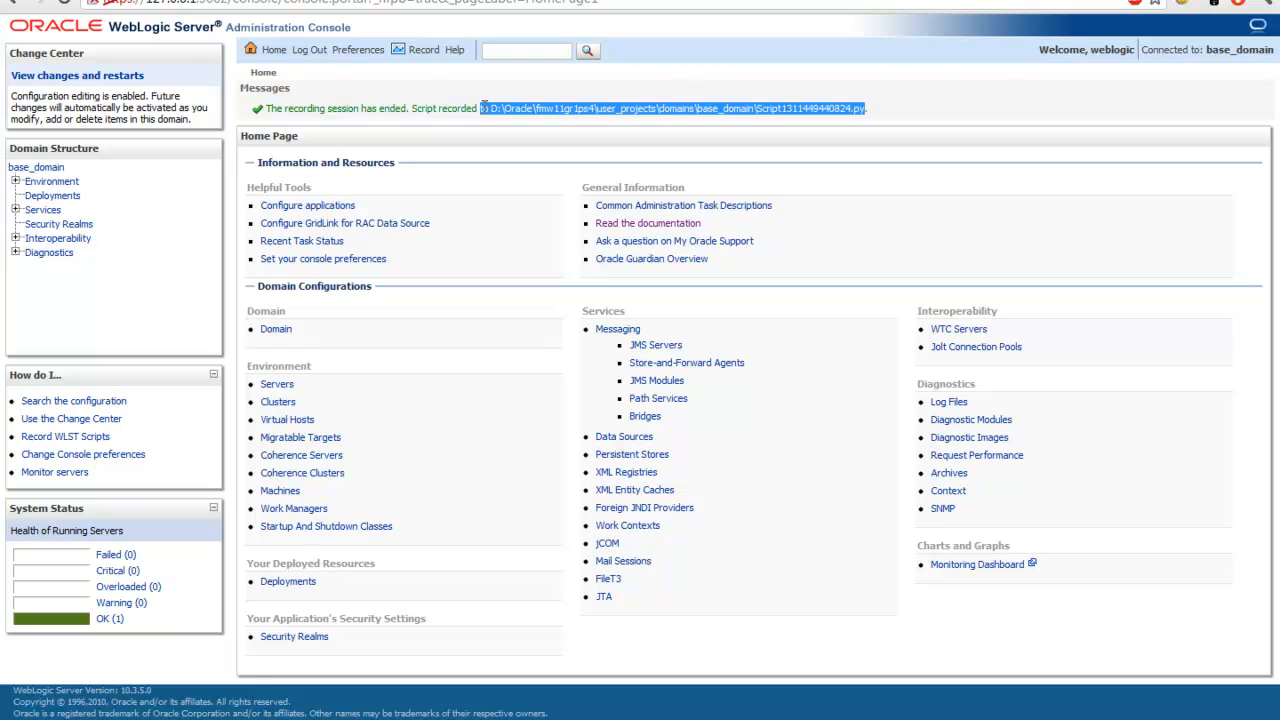
{"action": "left_click", "coordinate": [490, 108]}
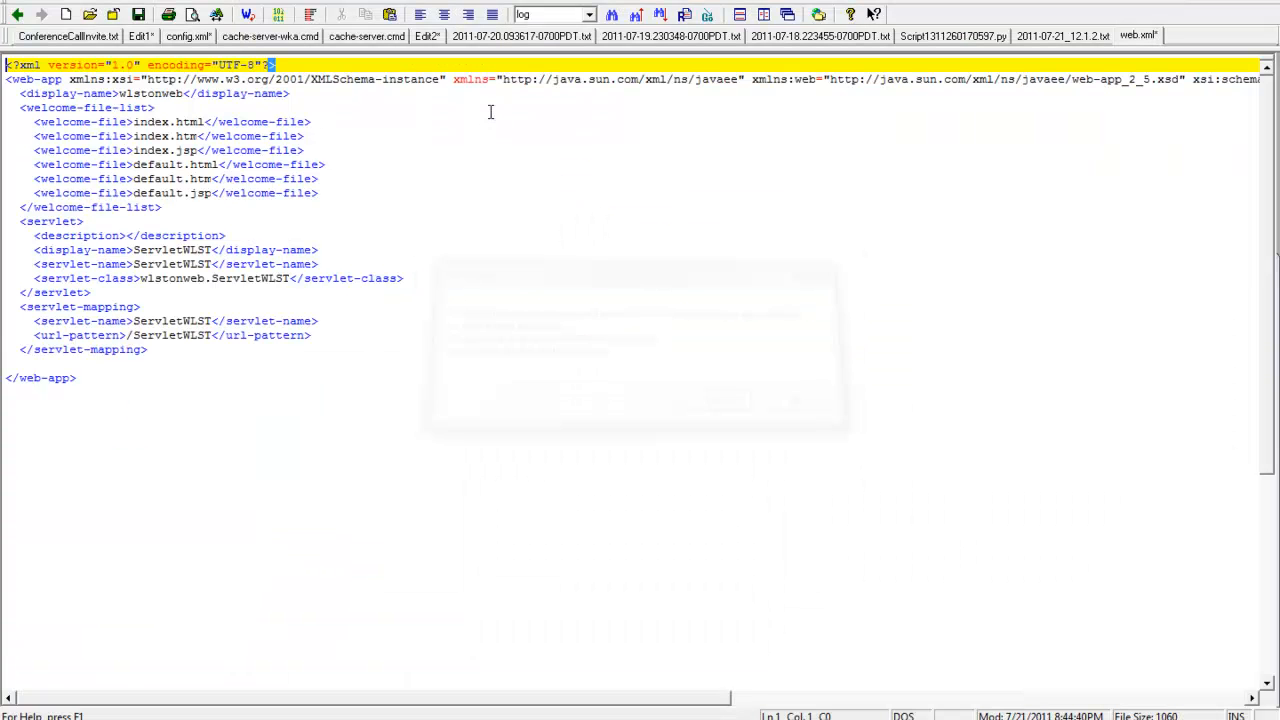
- Open the recorded WLST script with the administration port commands and select its whole content
{"action": "left_click", "coordinate": [64, 14]}
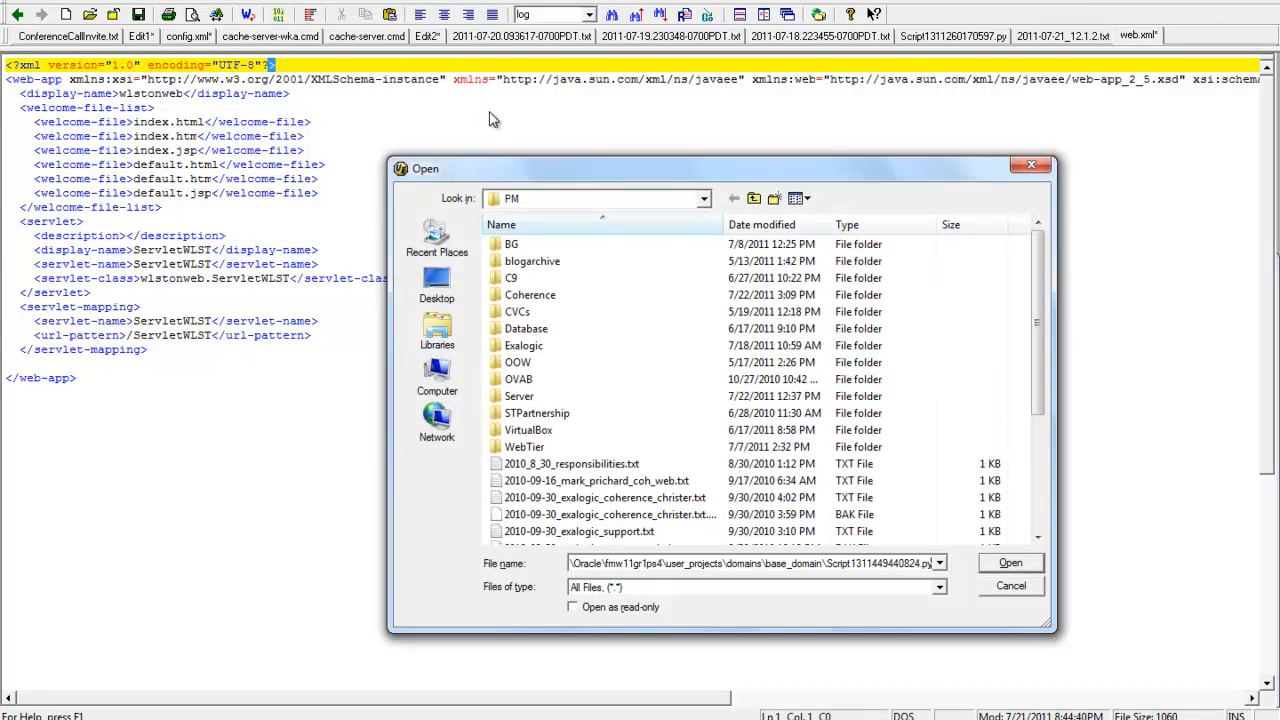
{"action": "left_click", "coordinate": [1010, 562]}
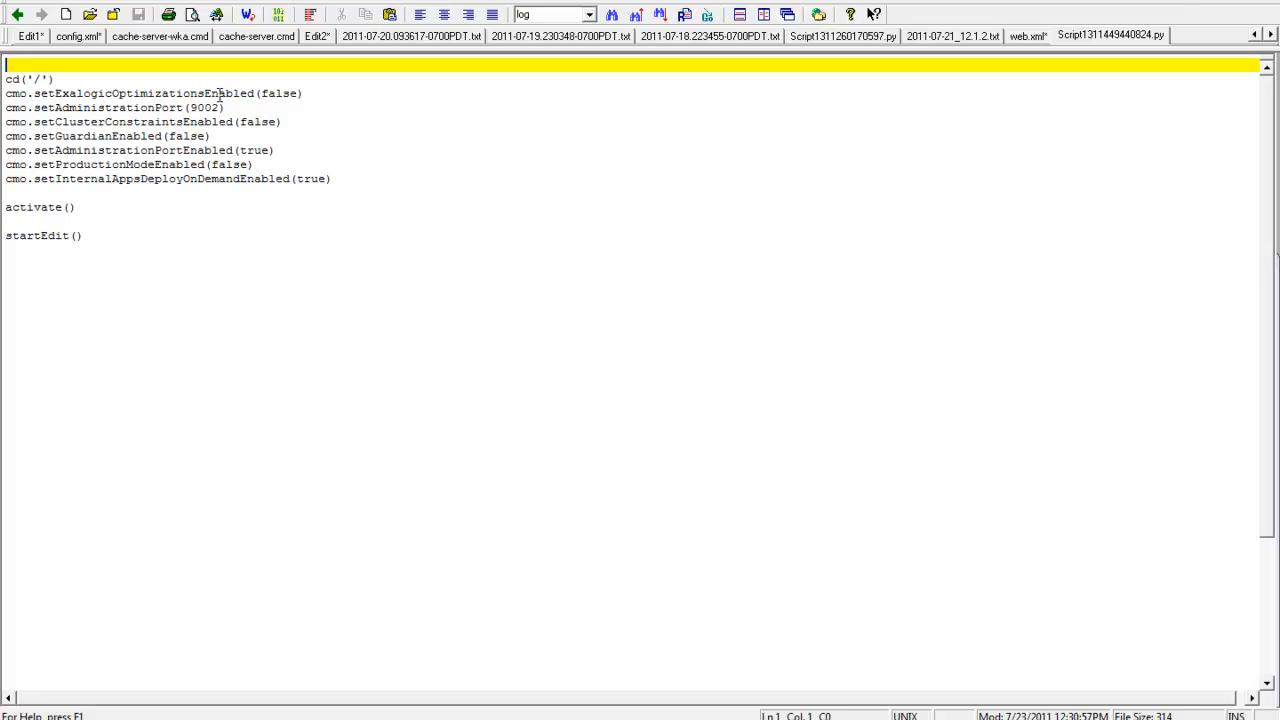
{"action": "key", "text": "ctrl+a"}
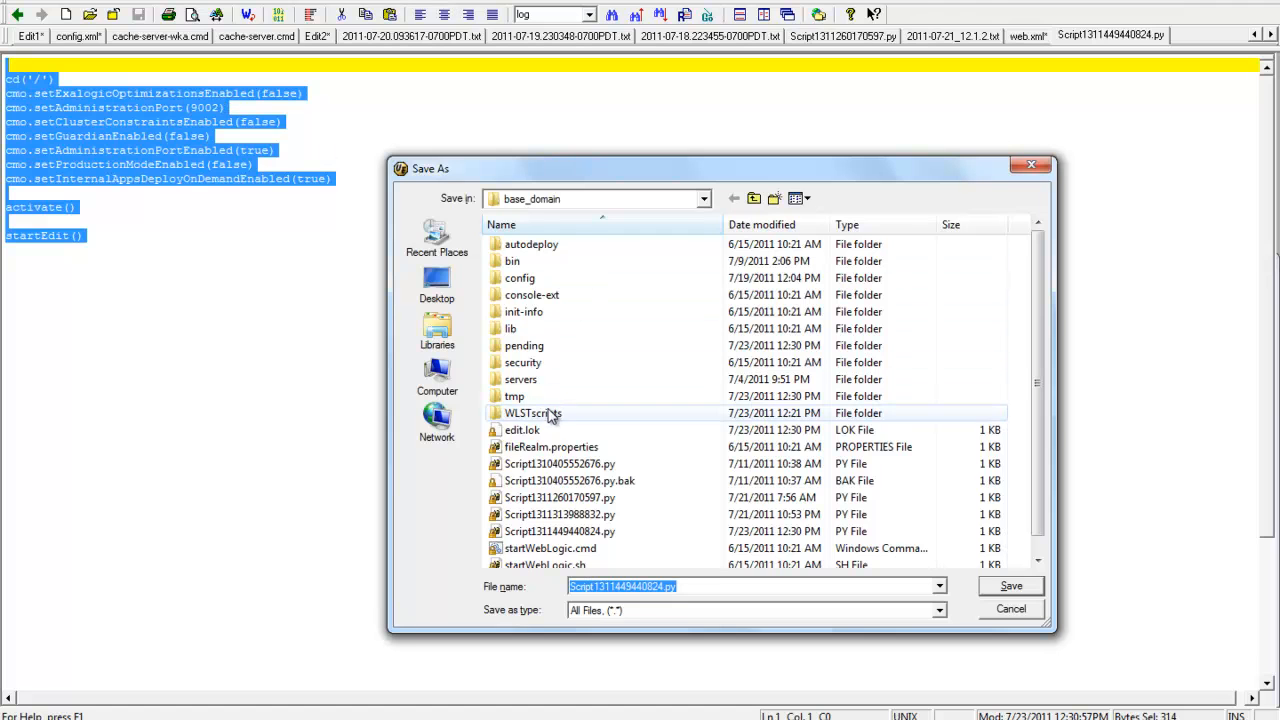
- Save the script as EnableAdminPort.py in a new admin folder under WLSTscripts
{"action": "double_click", "coordinate": [532, 412]}
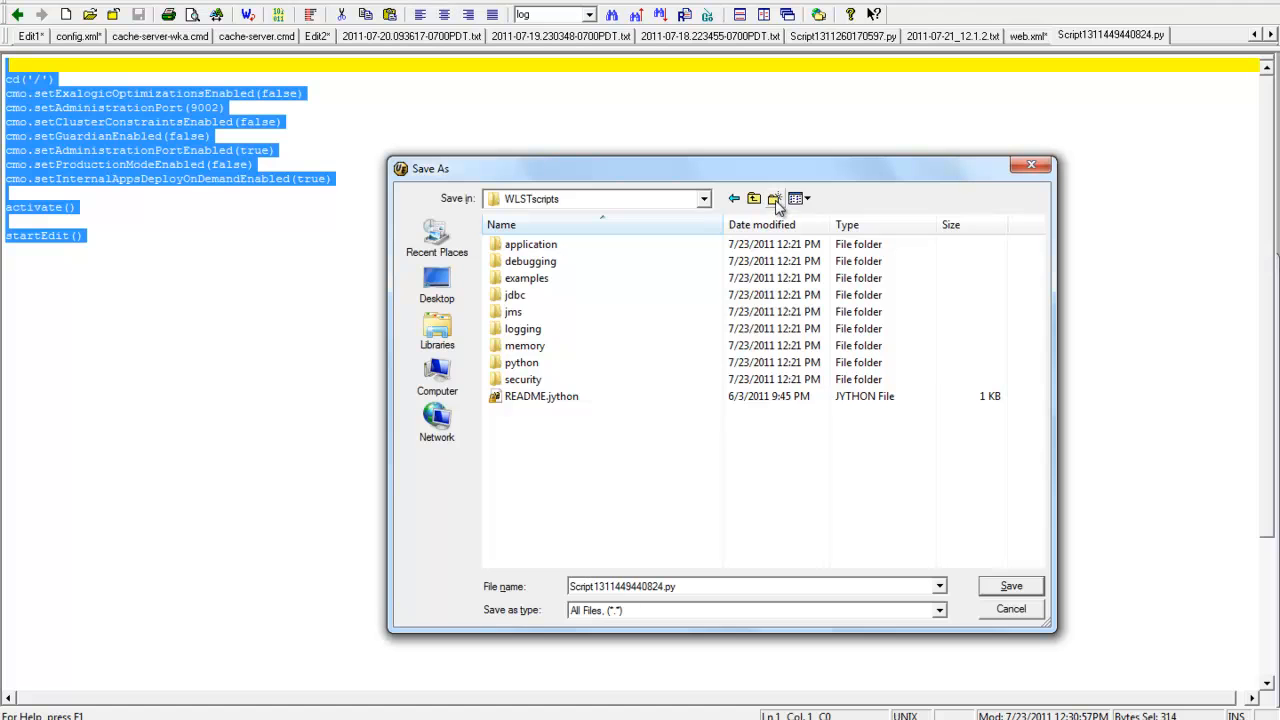
{"action": "left_click", "coordinate": [776, 198]}
{"action": "type", "text": "EnableAdminPort"}
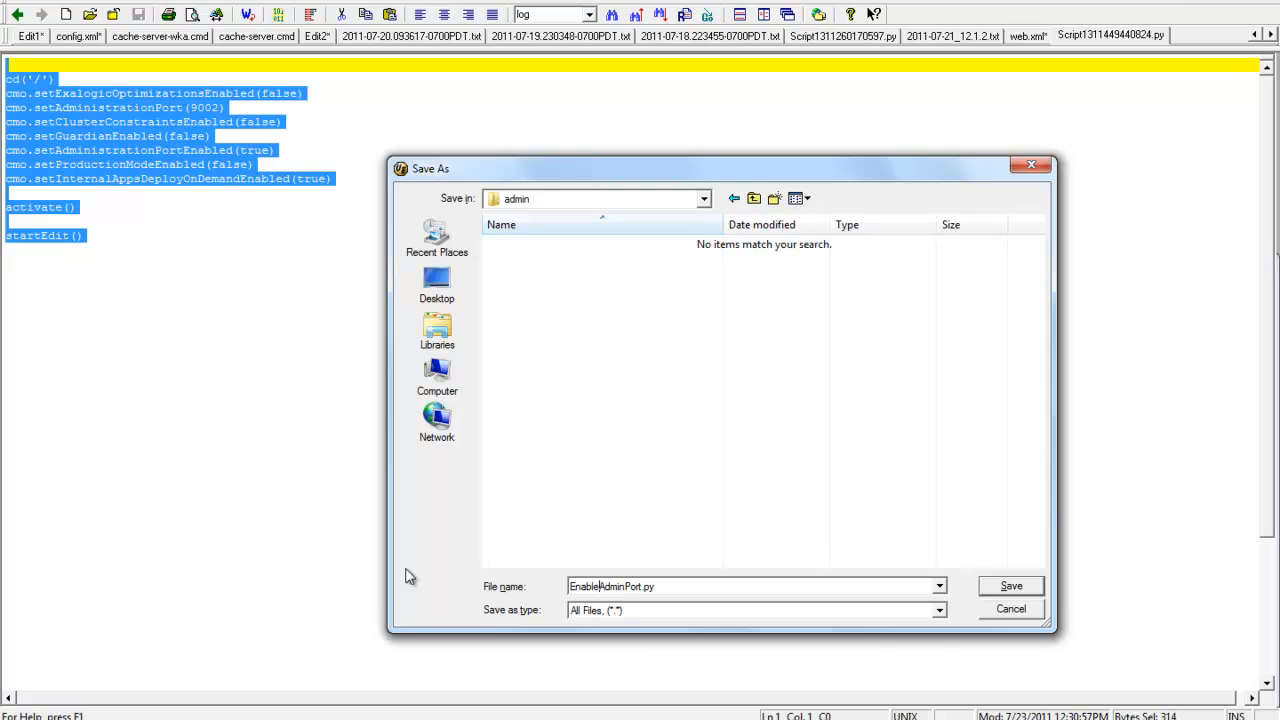
{"action": "left_click", "coordinate": [1010, 586]}
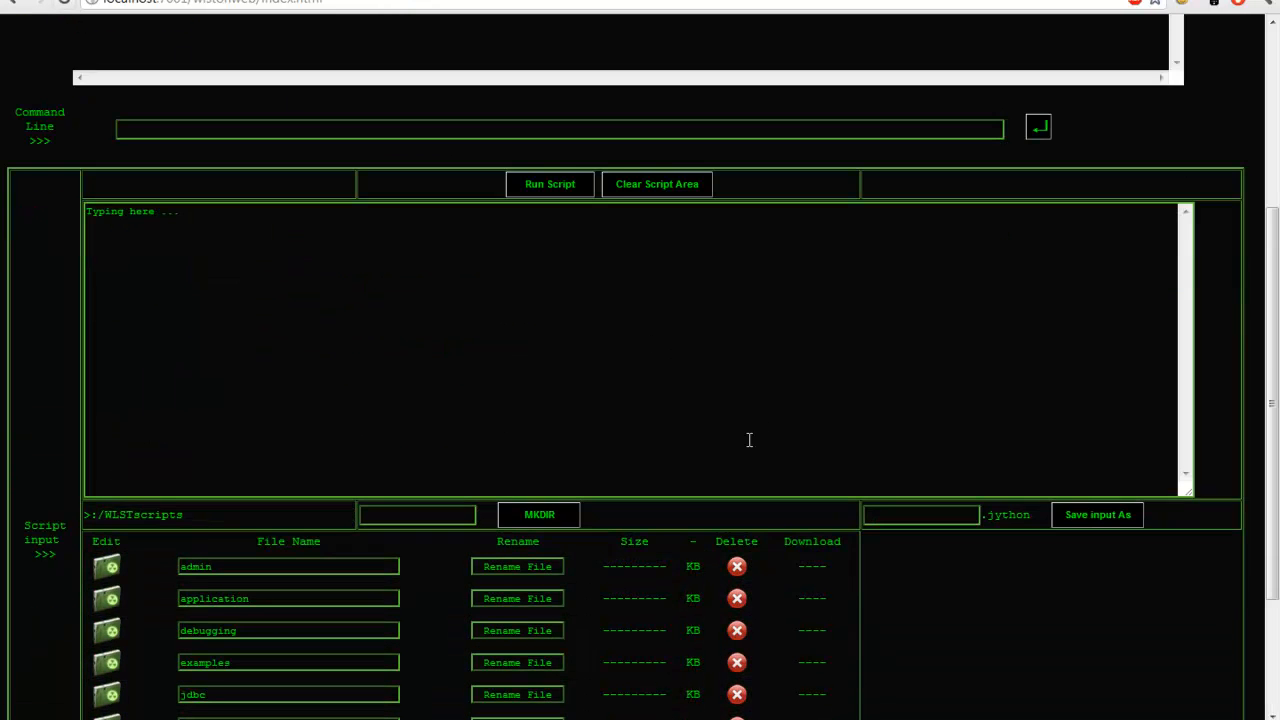
- Load EnableAdminPort.py from the admin folder into the script input area
{"action": "scroll", "scroll_direction": "down", "scroll_amount": 3}
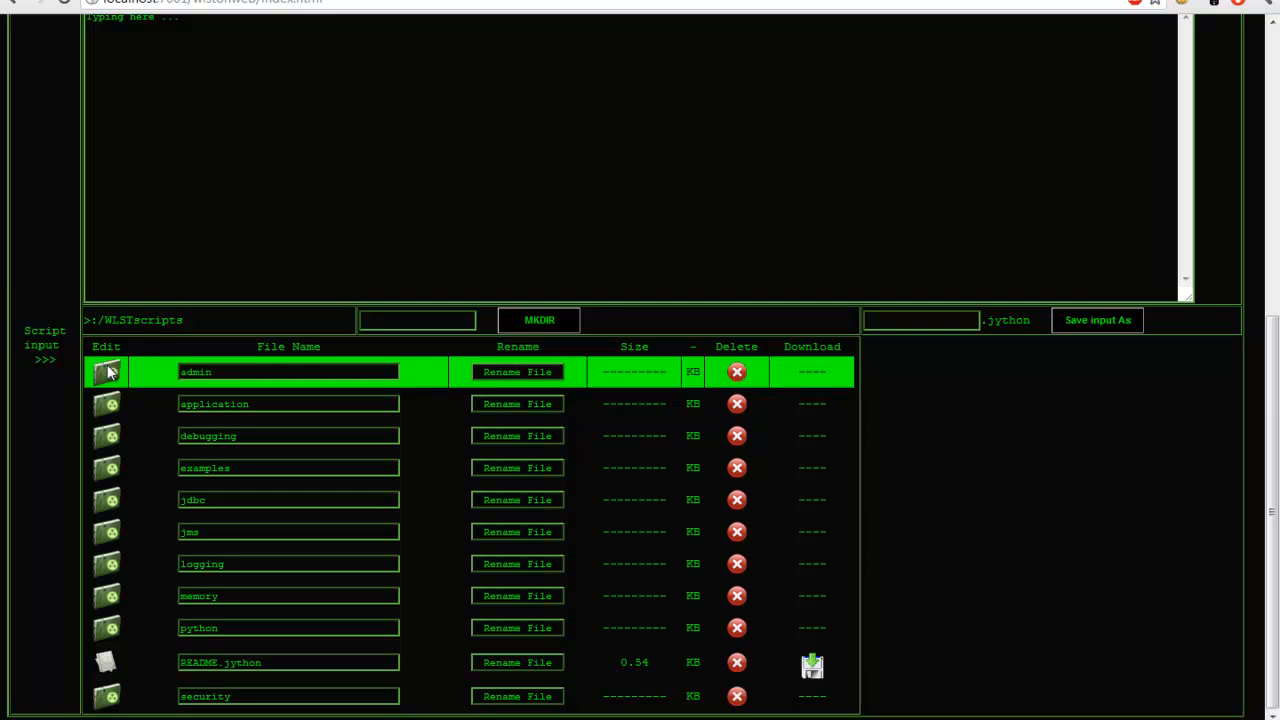
{"action": "left_click", "coordinate": [108, 370]}
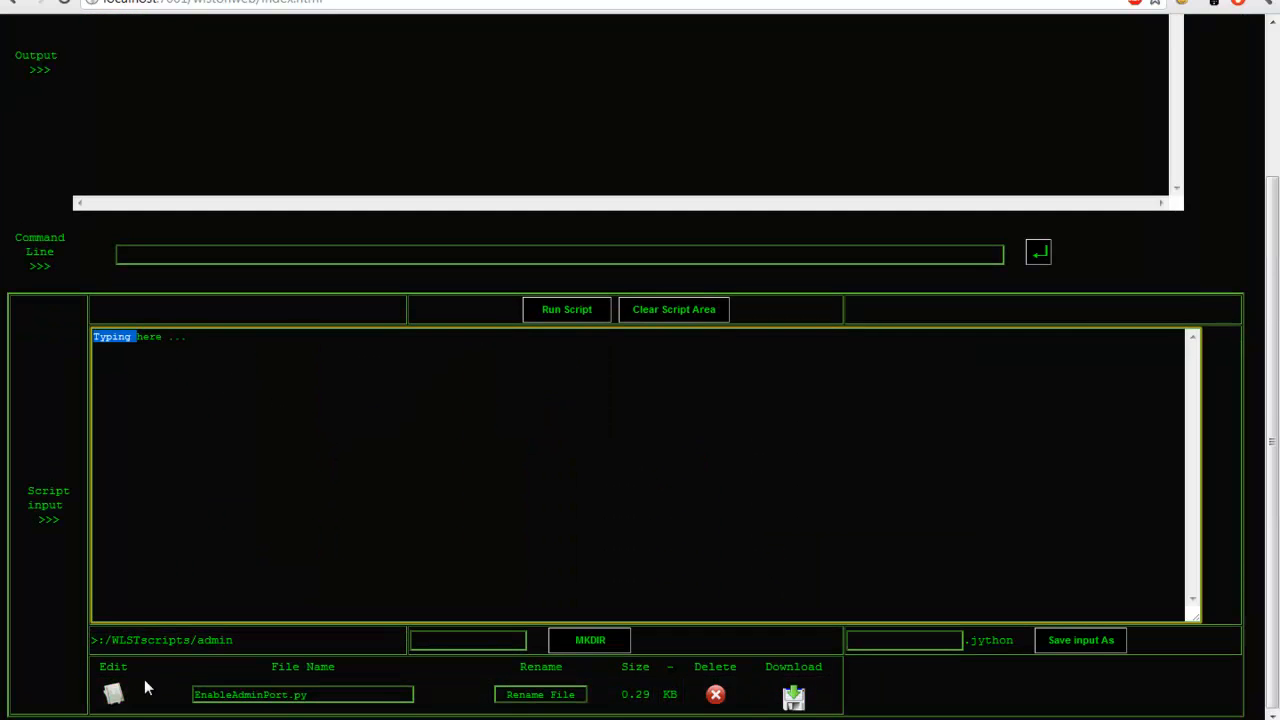
{"action": "left_click", "coordinate": [112, 692]}
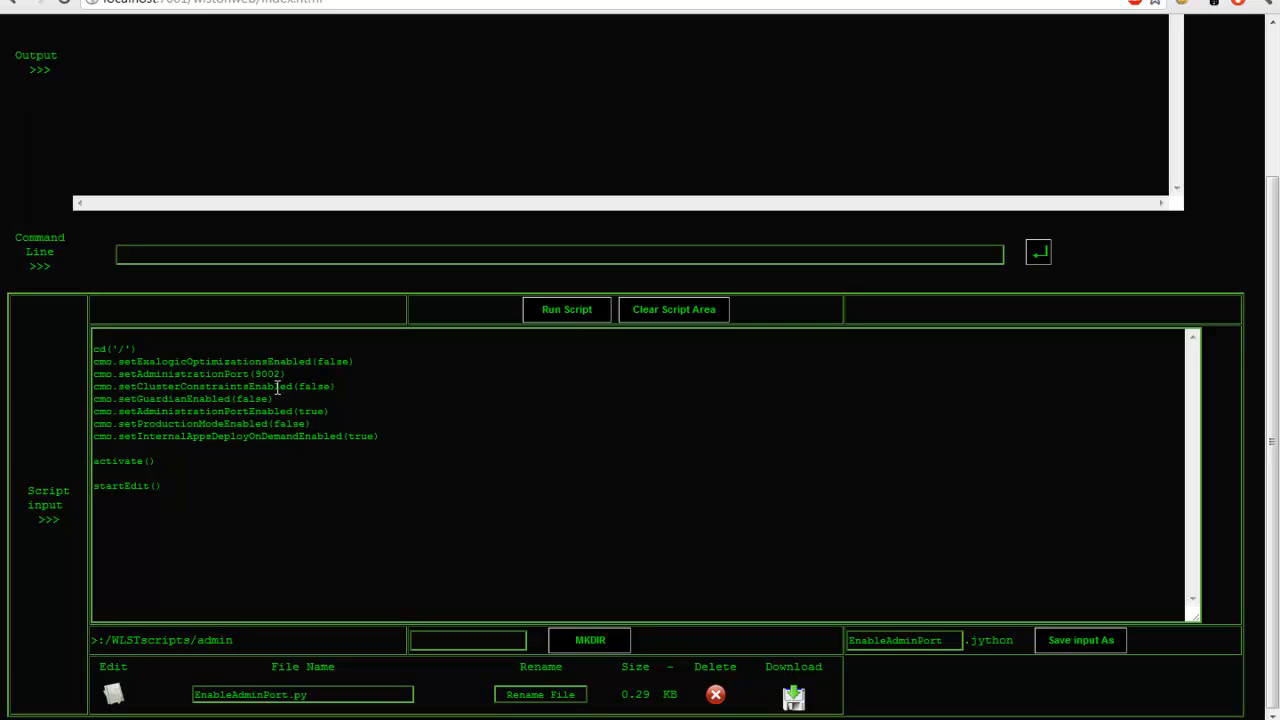
{"action": "mouse_move", "coordinate": [544, 334]}
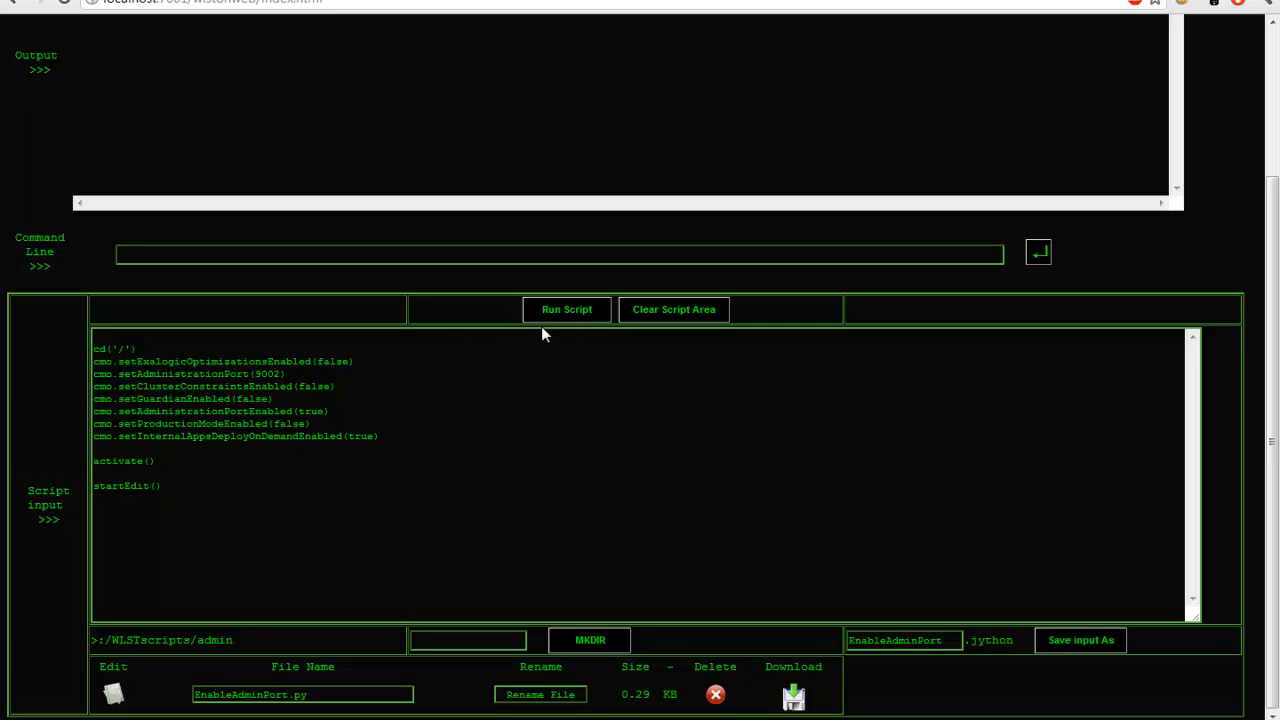